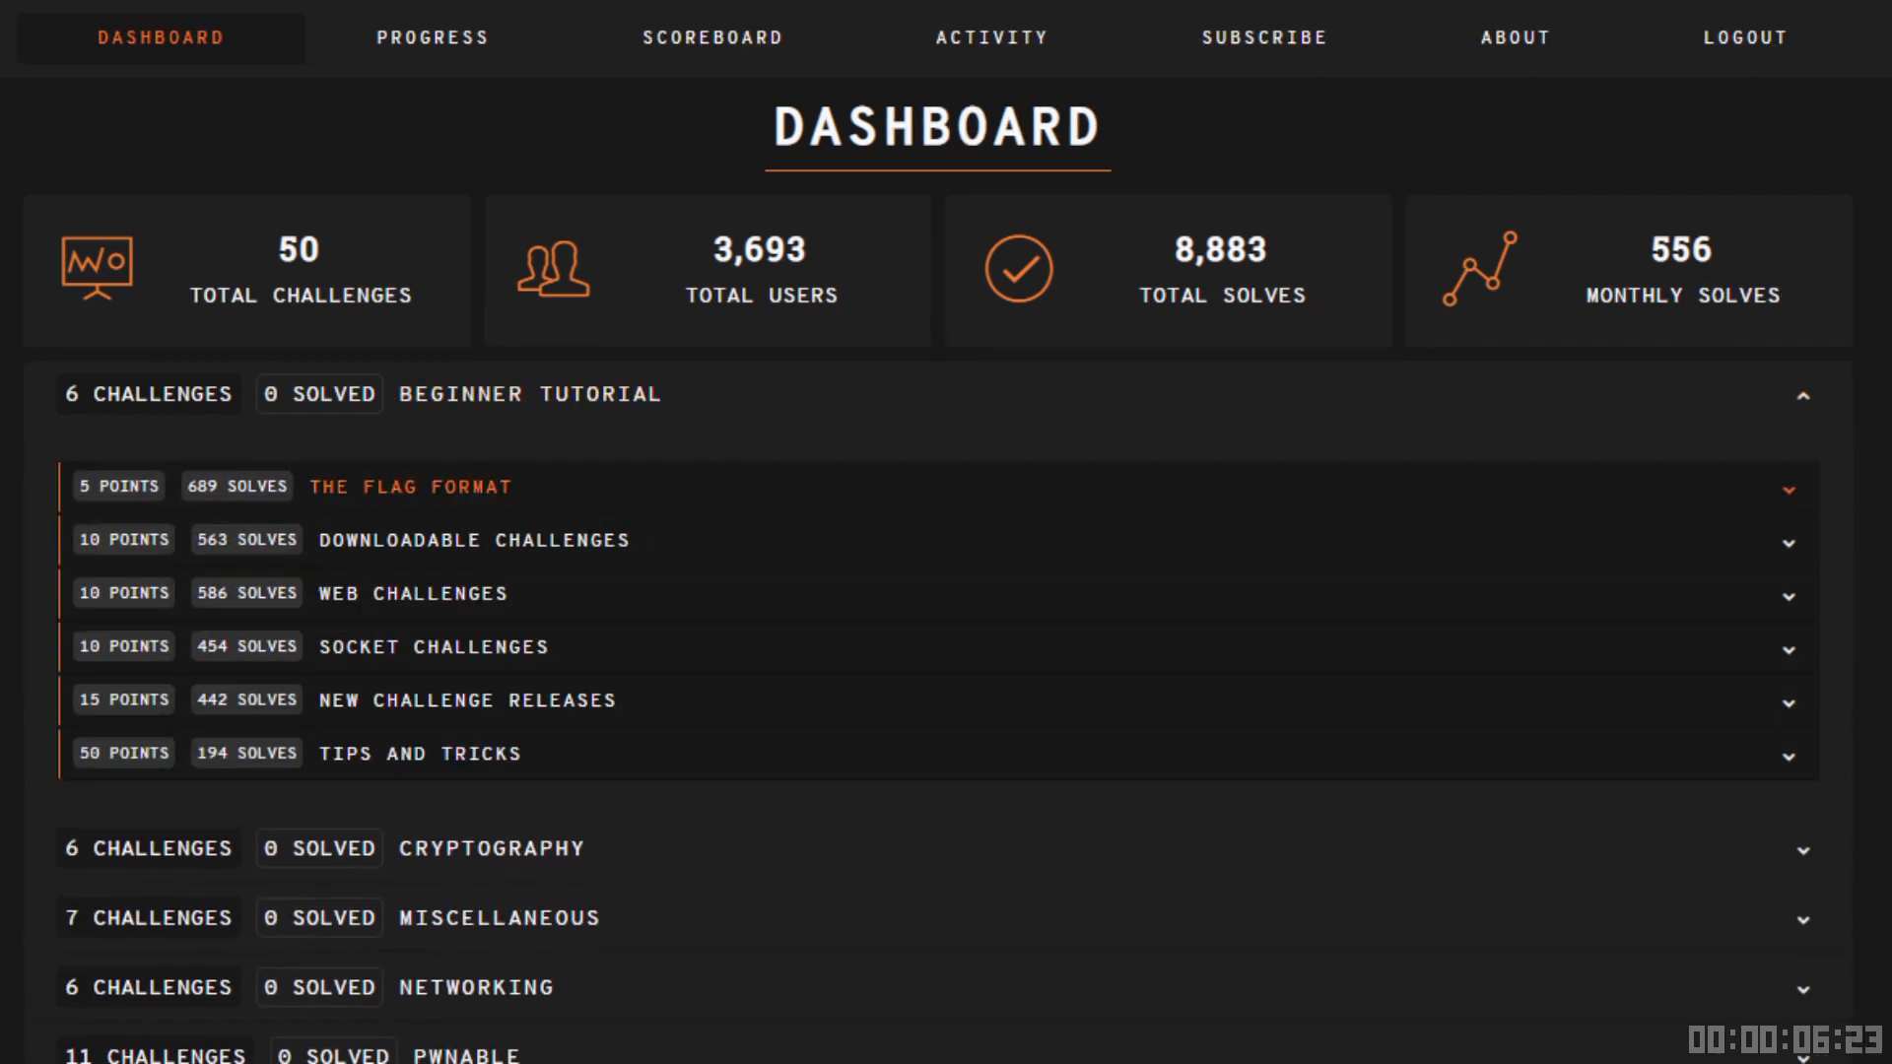
Expand The Flag Format challenge and submit its example flag
click(409, 487)
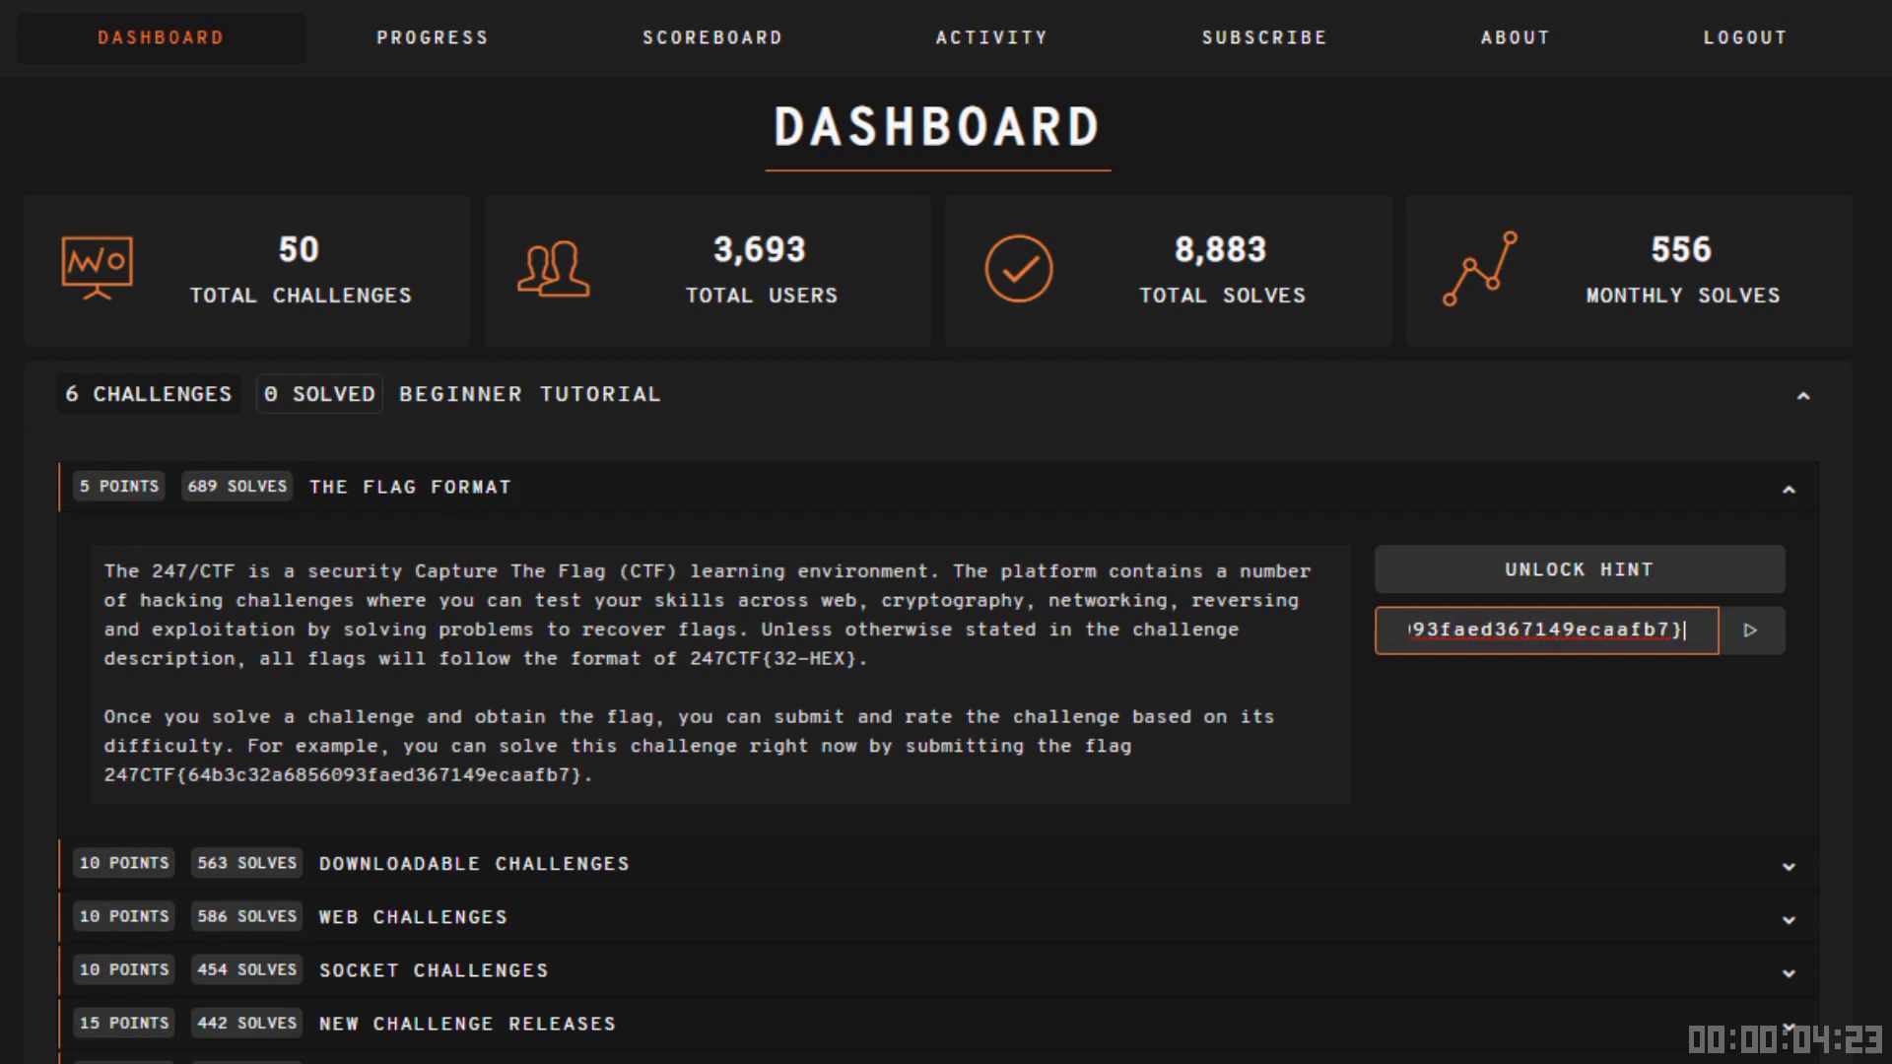
click(1751, 631)
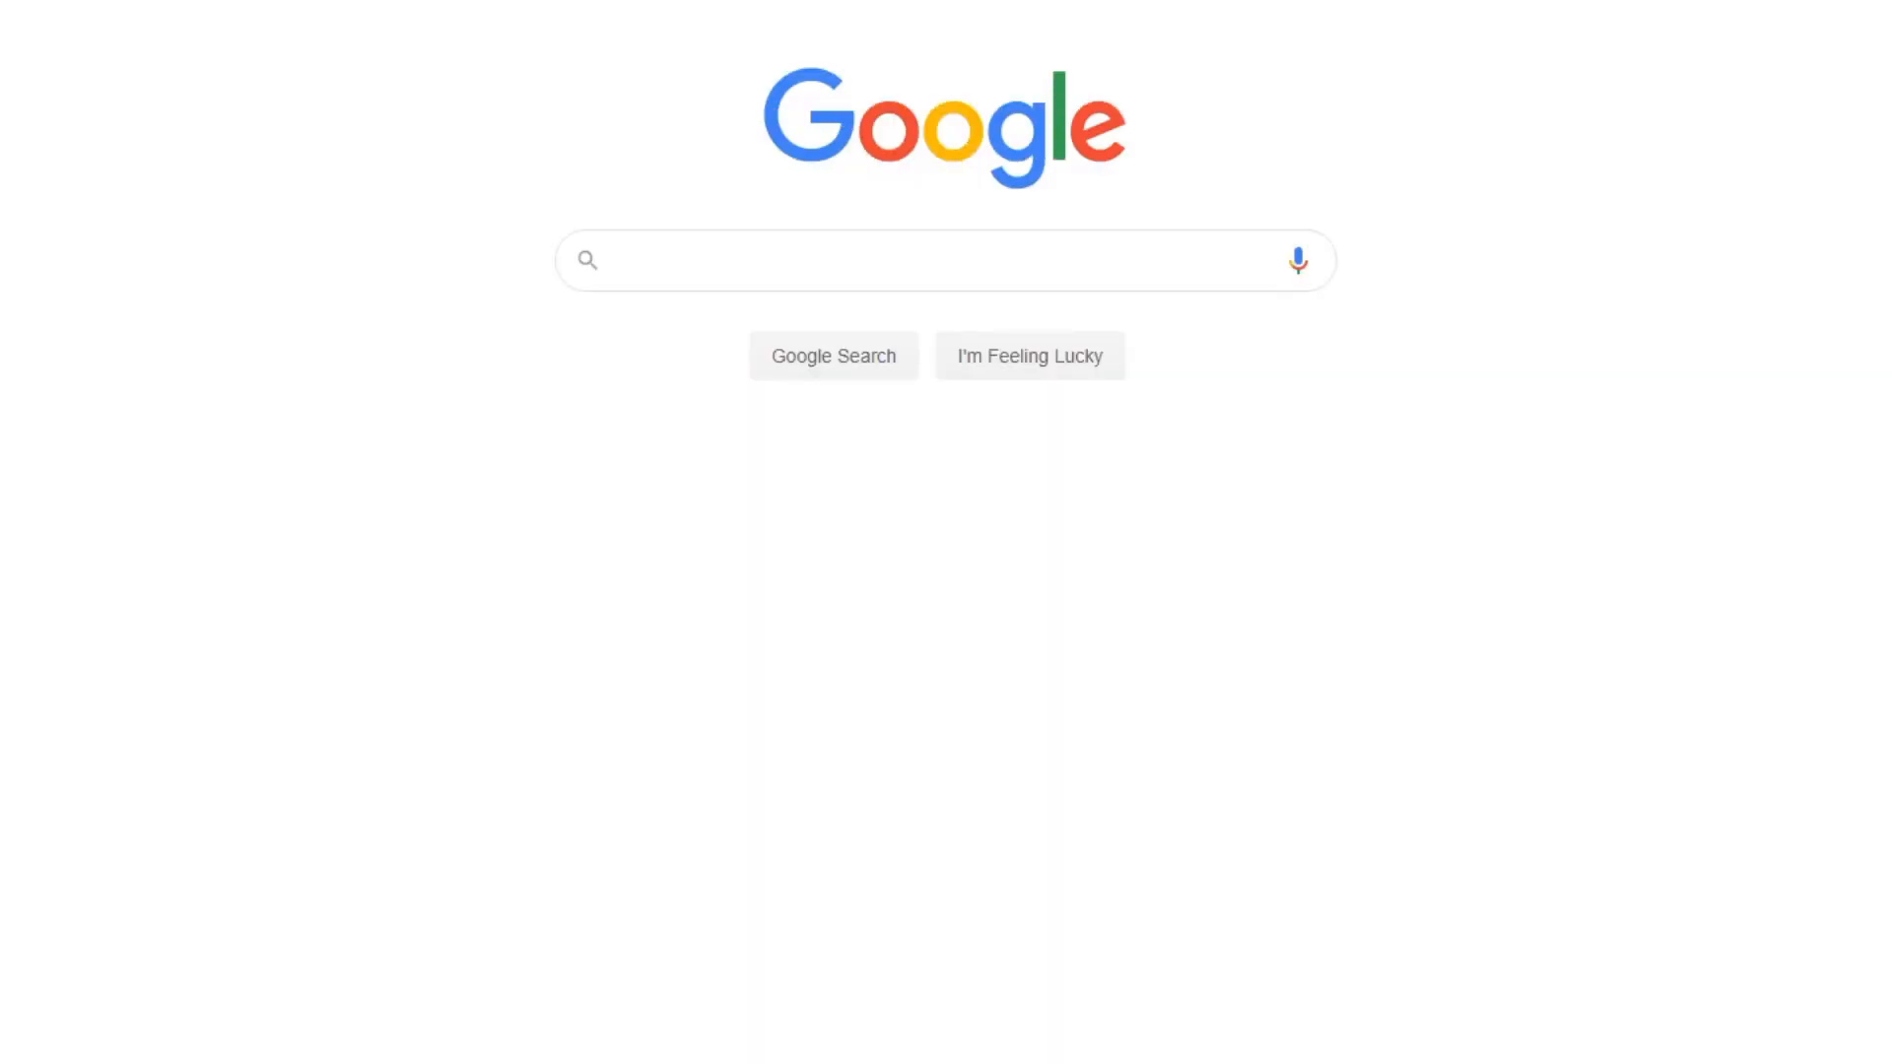
Search Google for 'GOTTA GO FAST!!!' and open the Concurrent computing Wikipedia article
text(GOTTA GO FAST!!!)
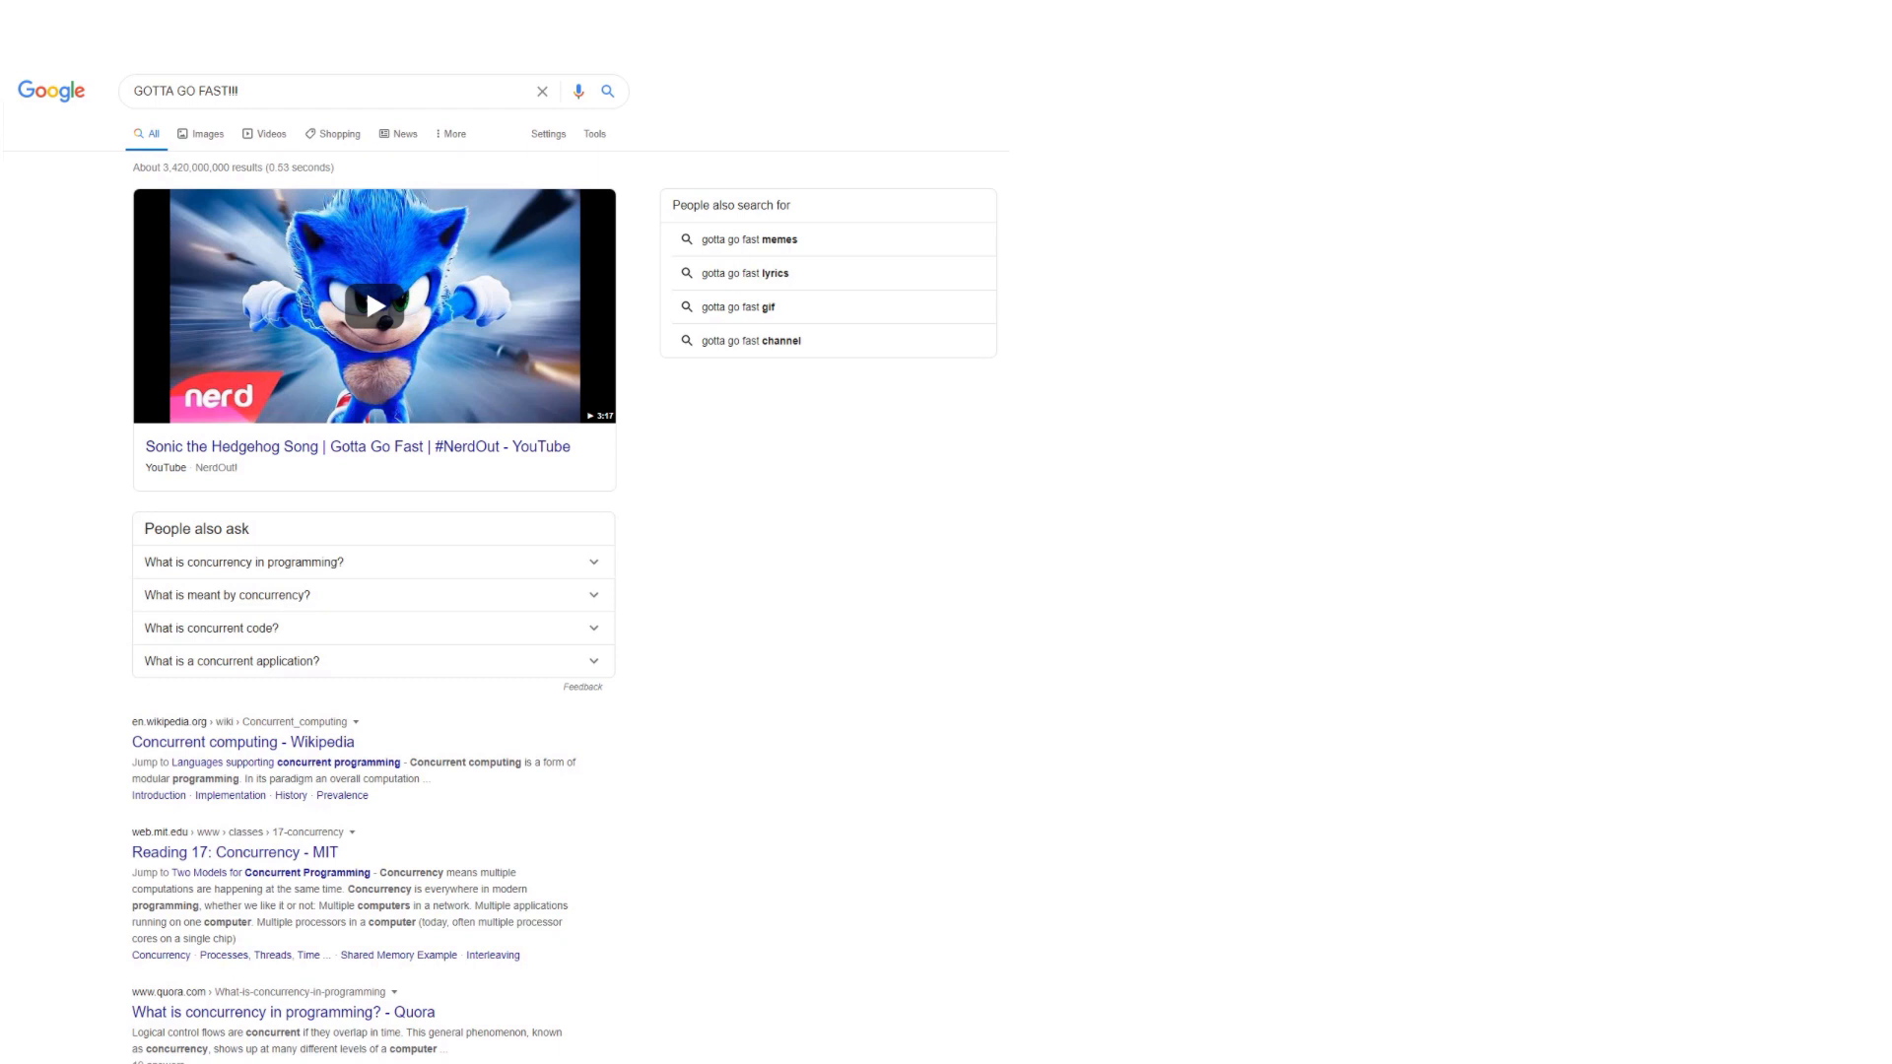
click(241, 742)
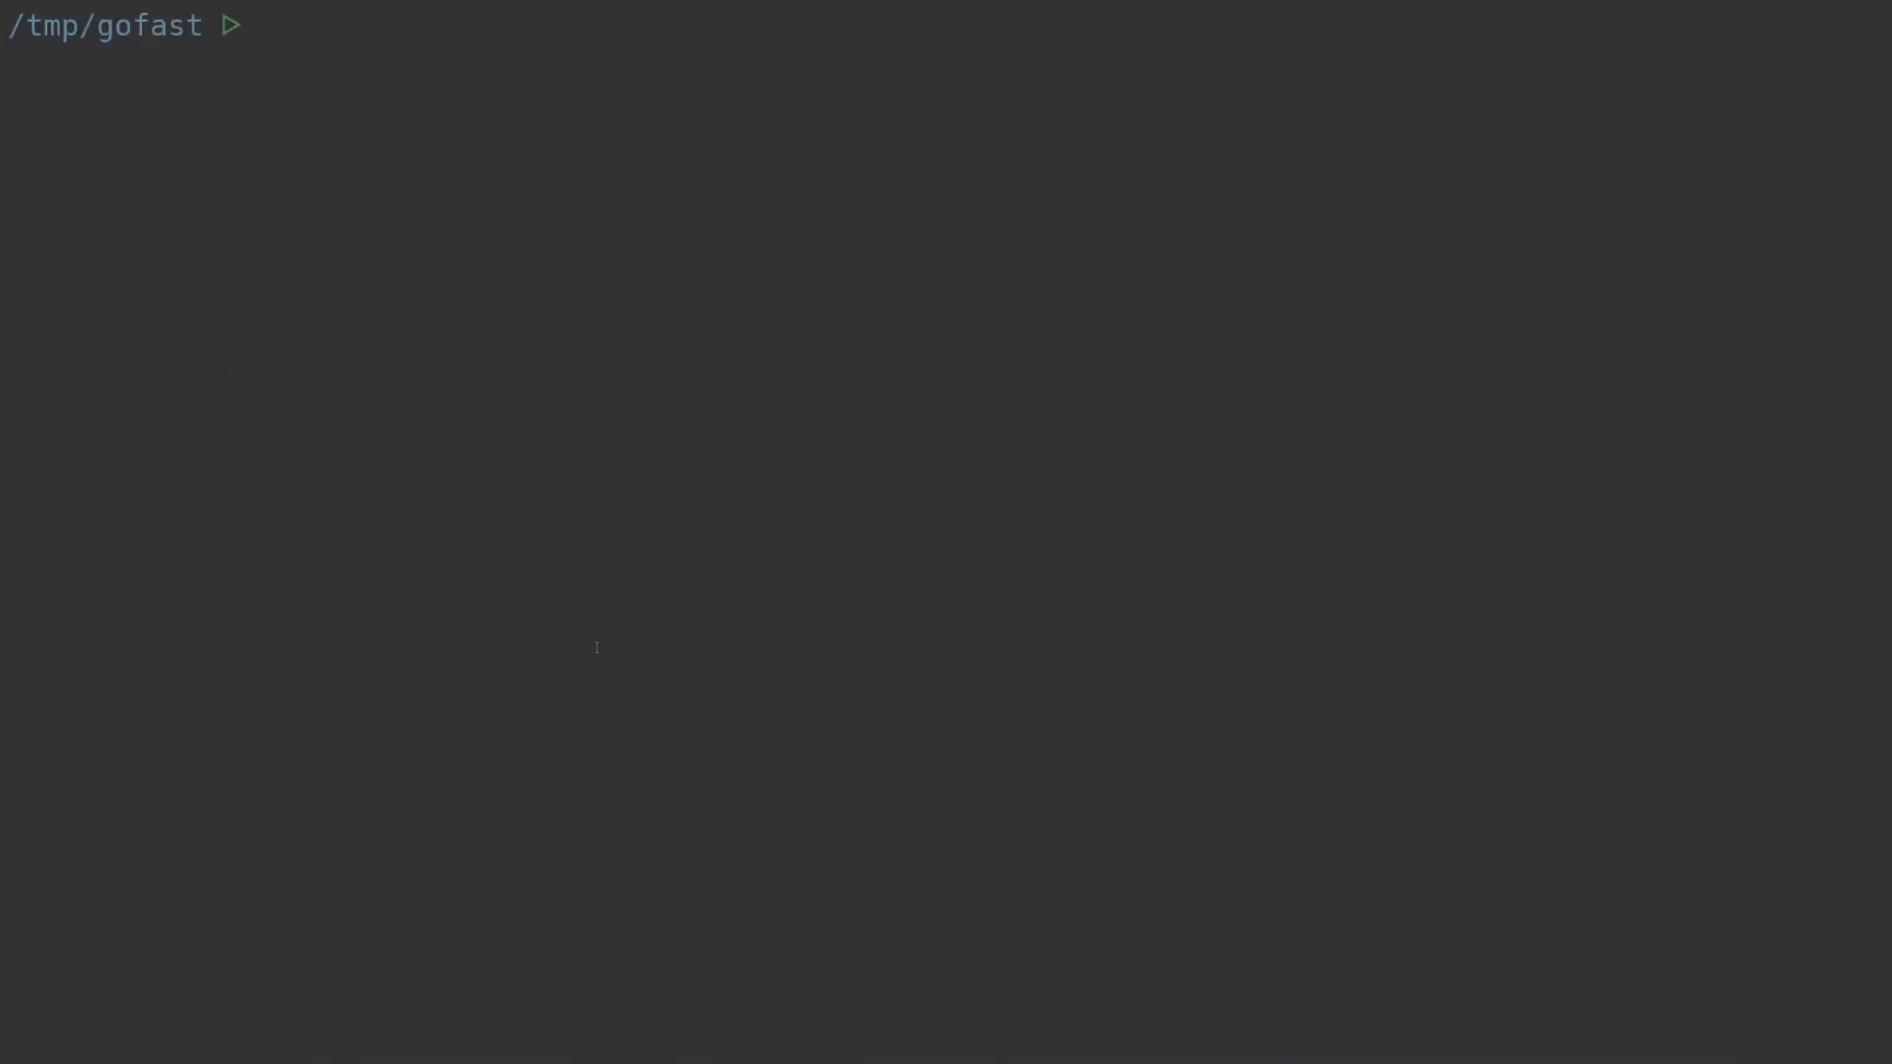
Paste the C source (#include headers, int c;) into sanic.c in vim and save it
text(vim sanic.c)
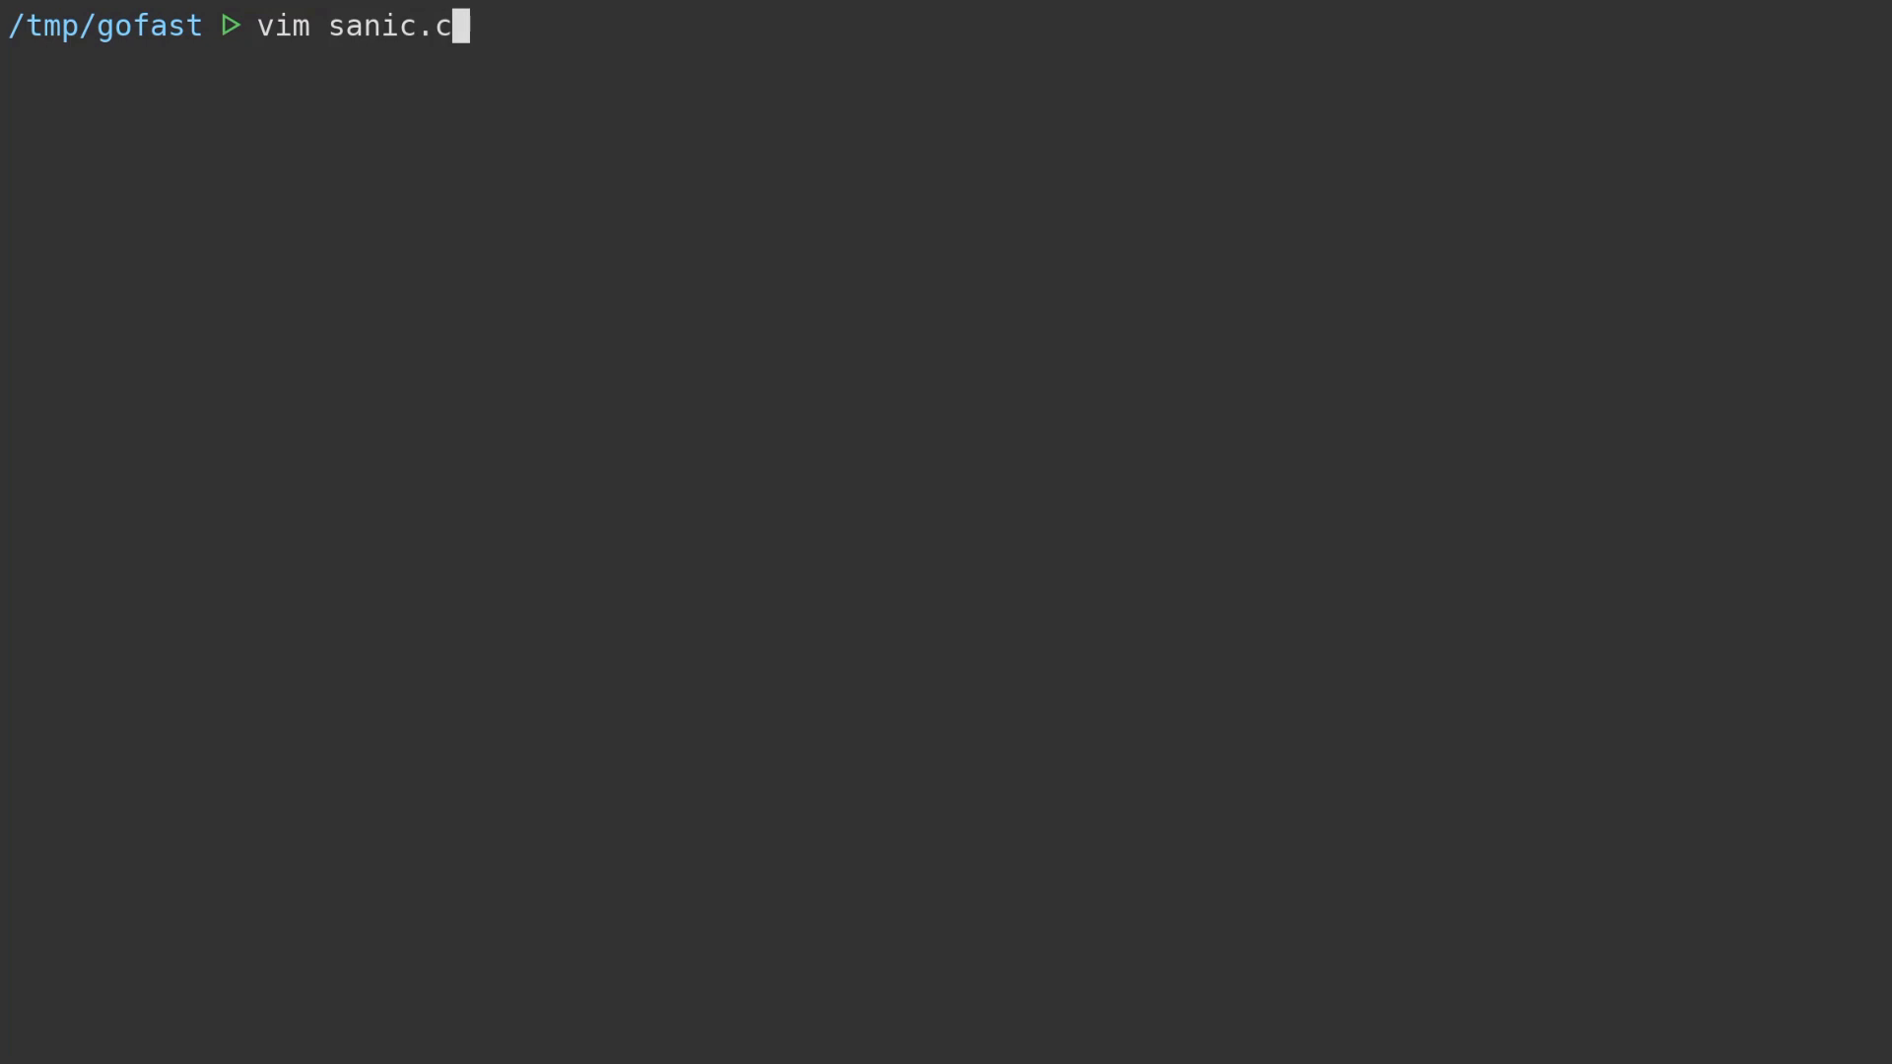
text(:set paste)
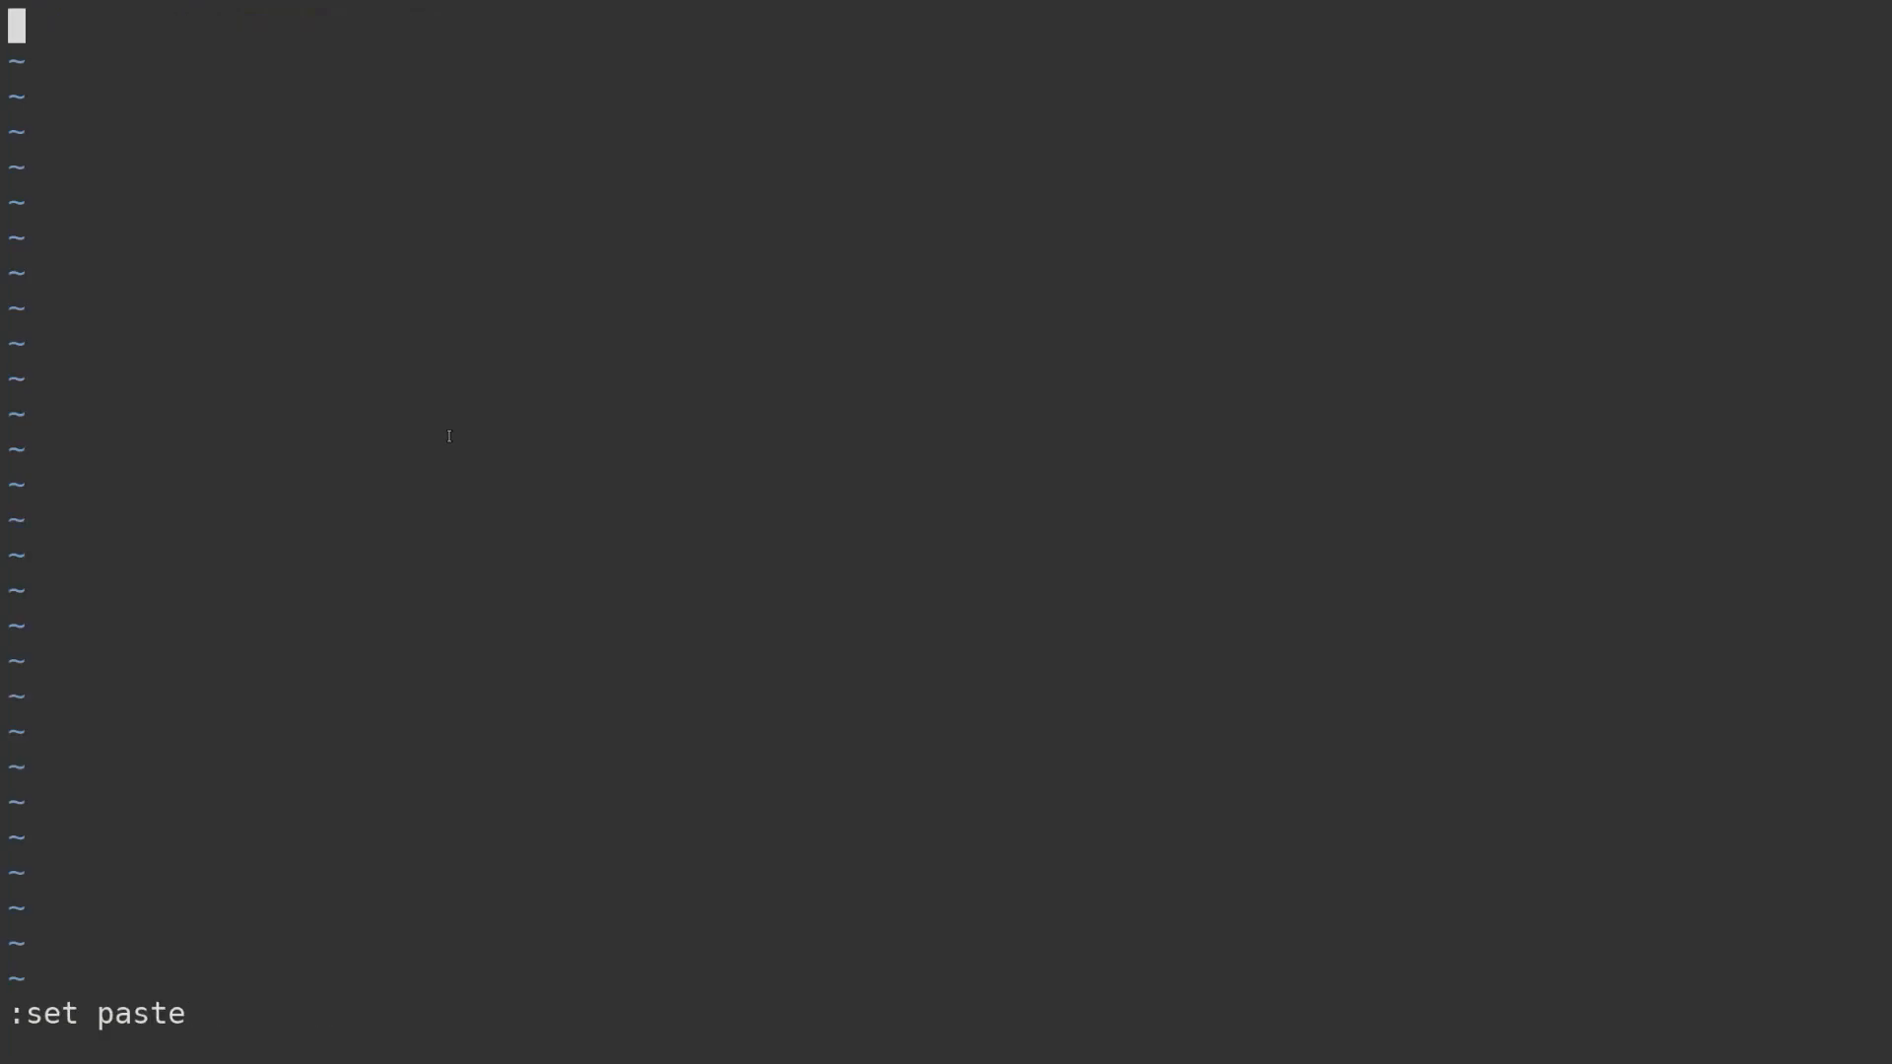
text(#include <stdio.h>)
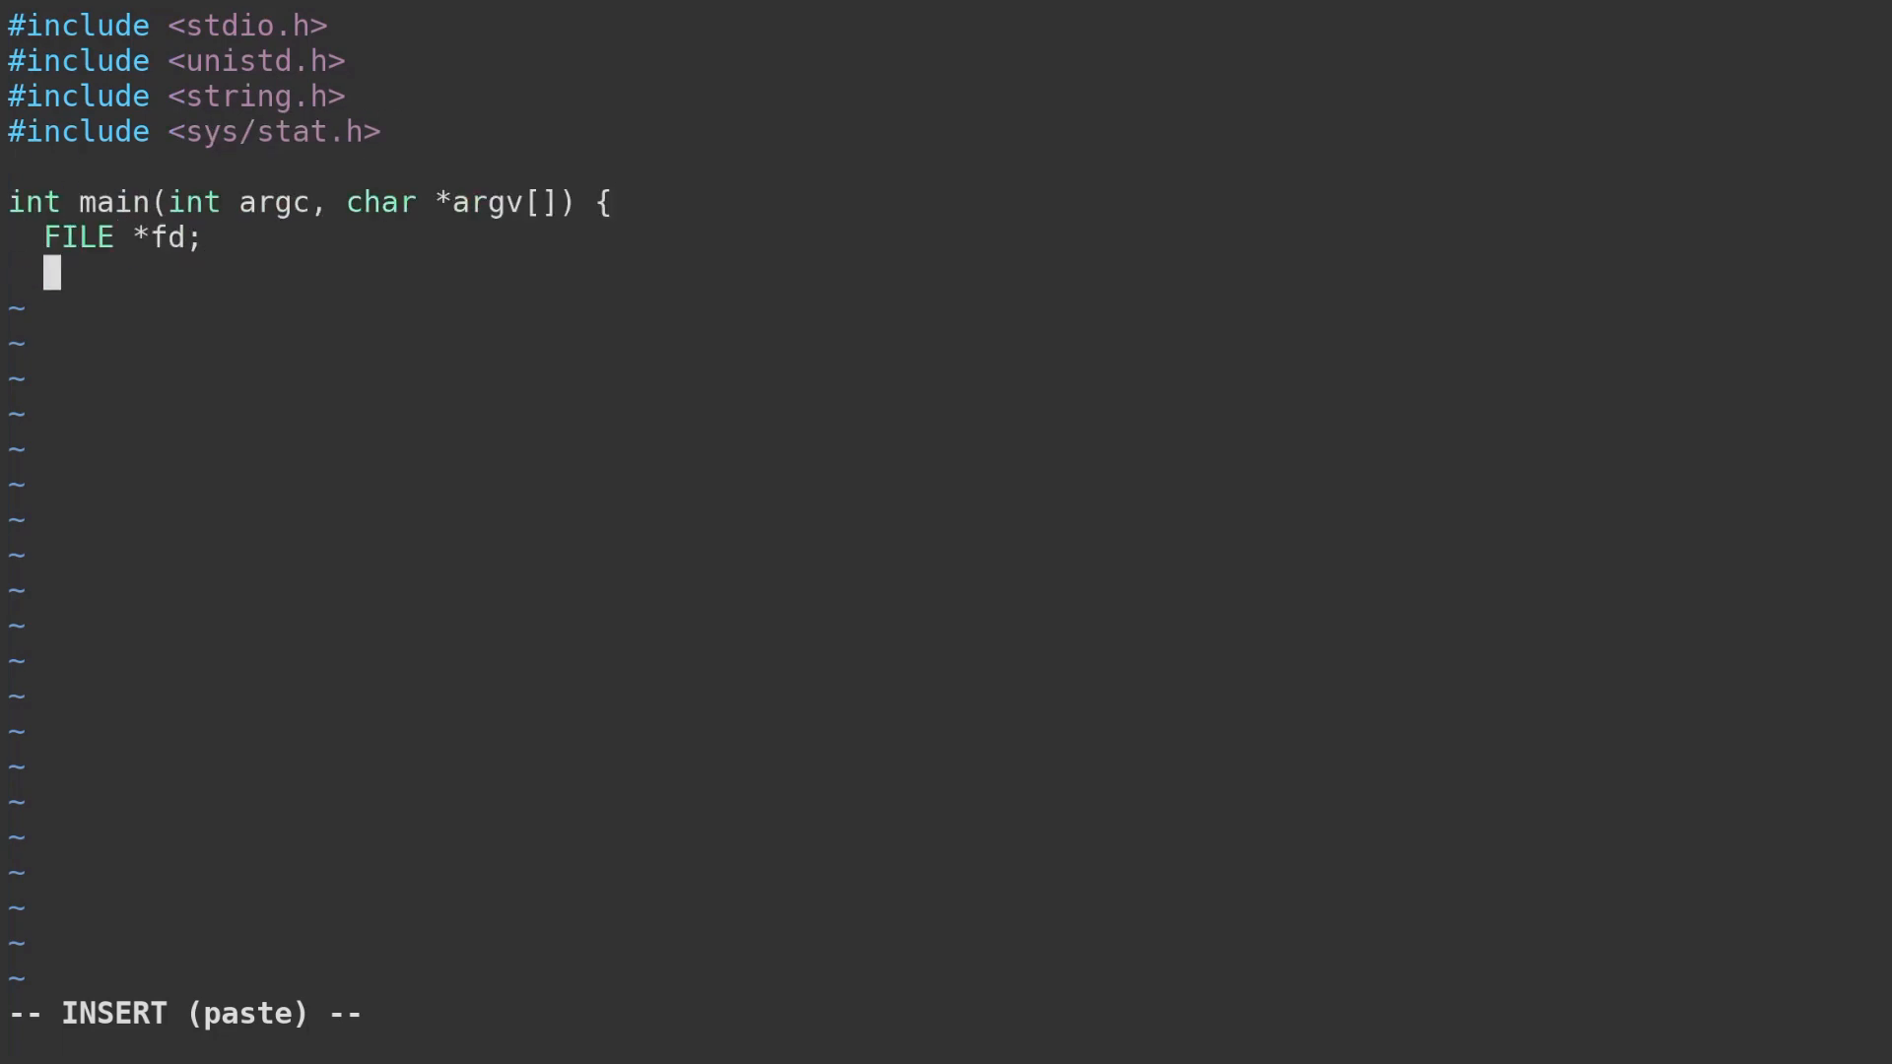
text(int c;)
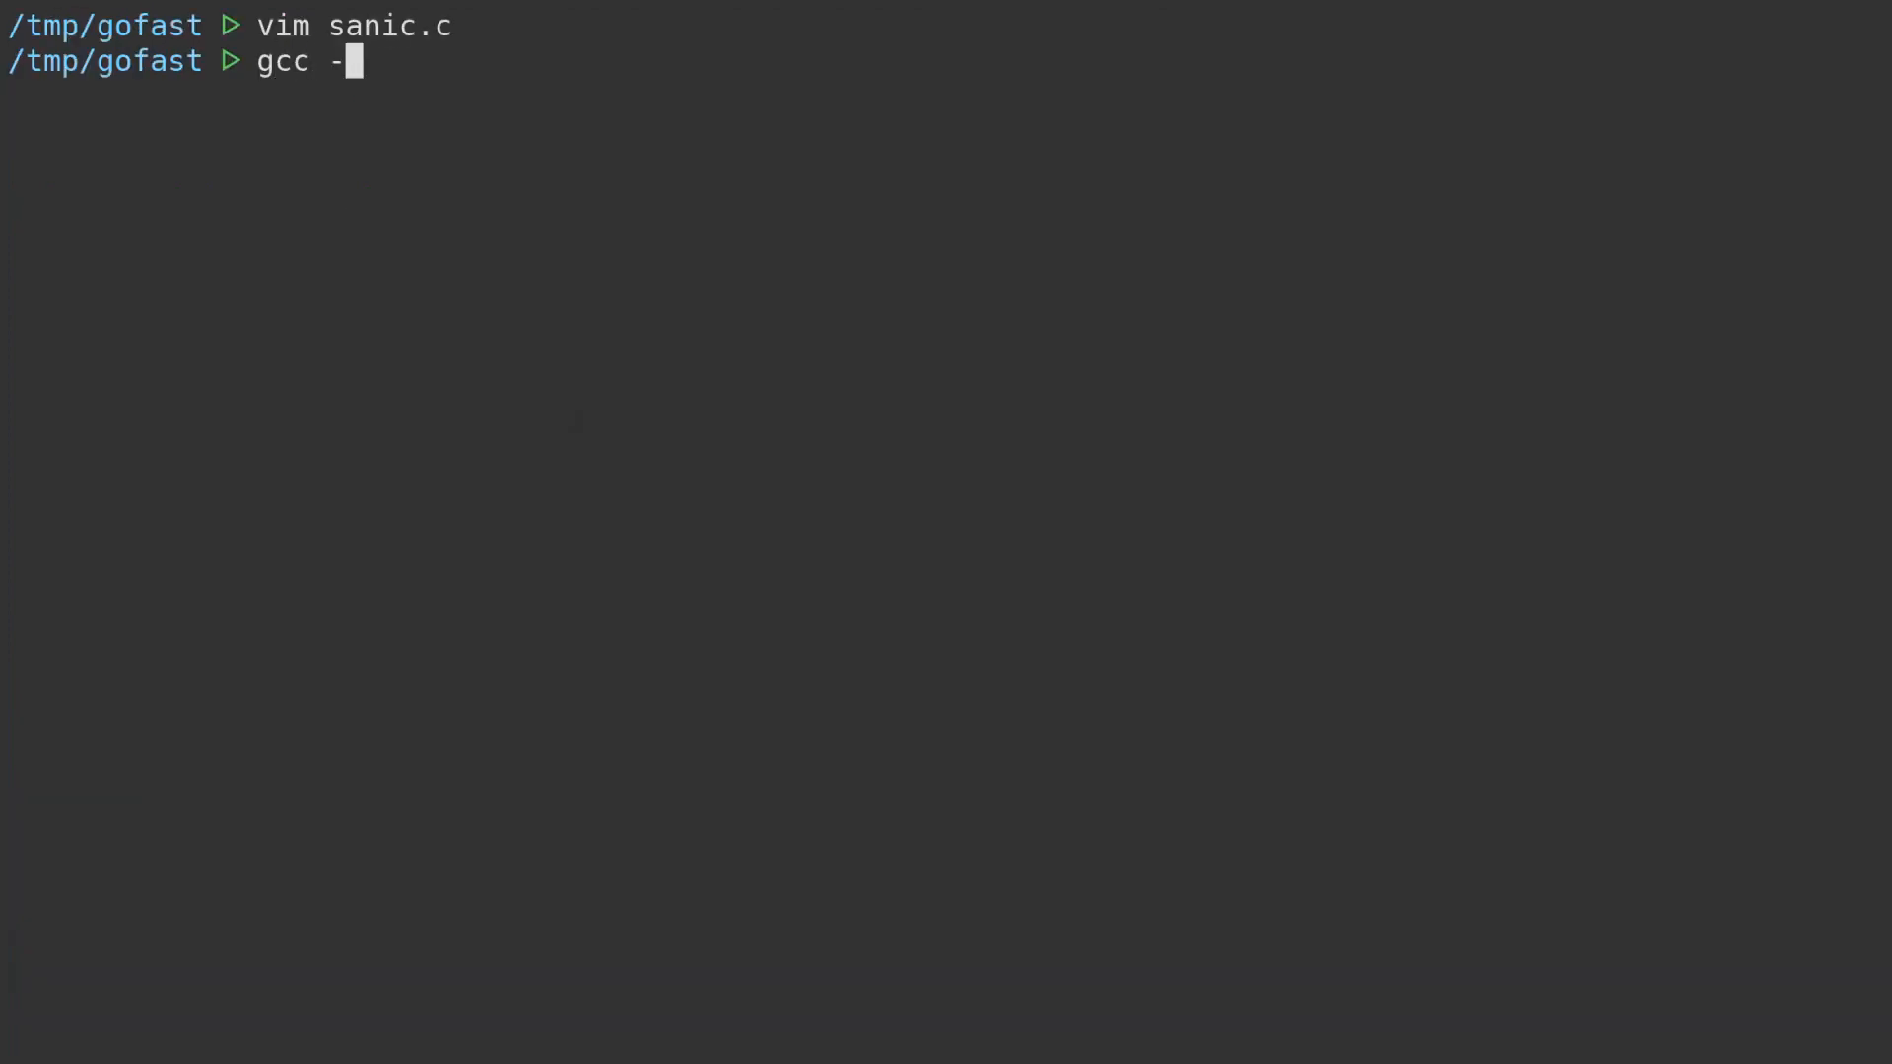
Compile sanic as setuid root (4755), create root-only dank_flag, and fail to cat it
text(Wall sanic.c -o sanic)
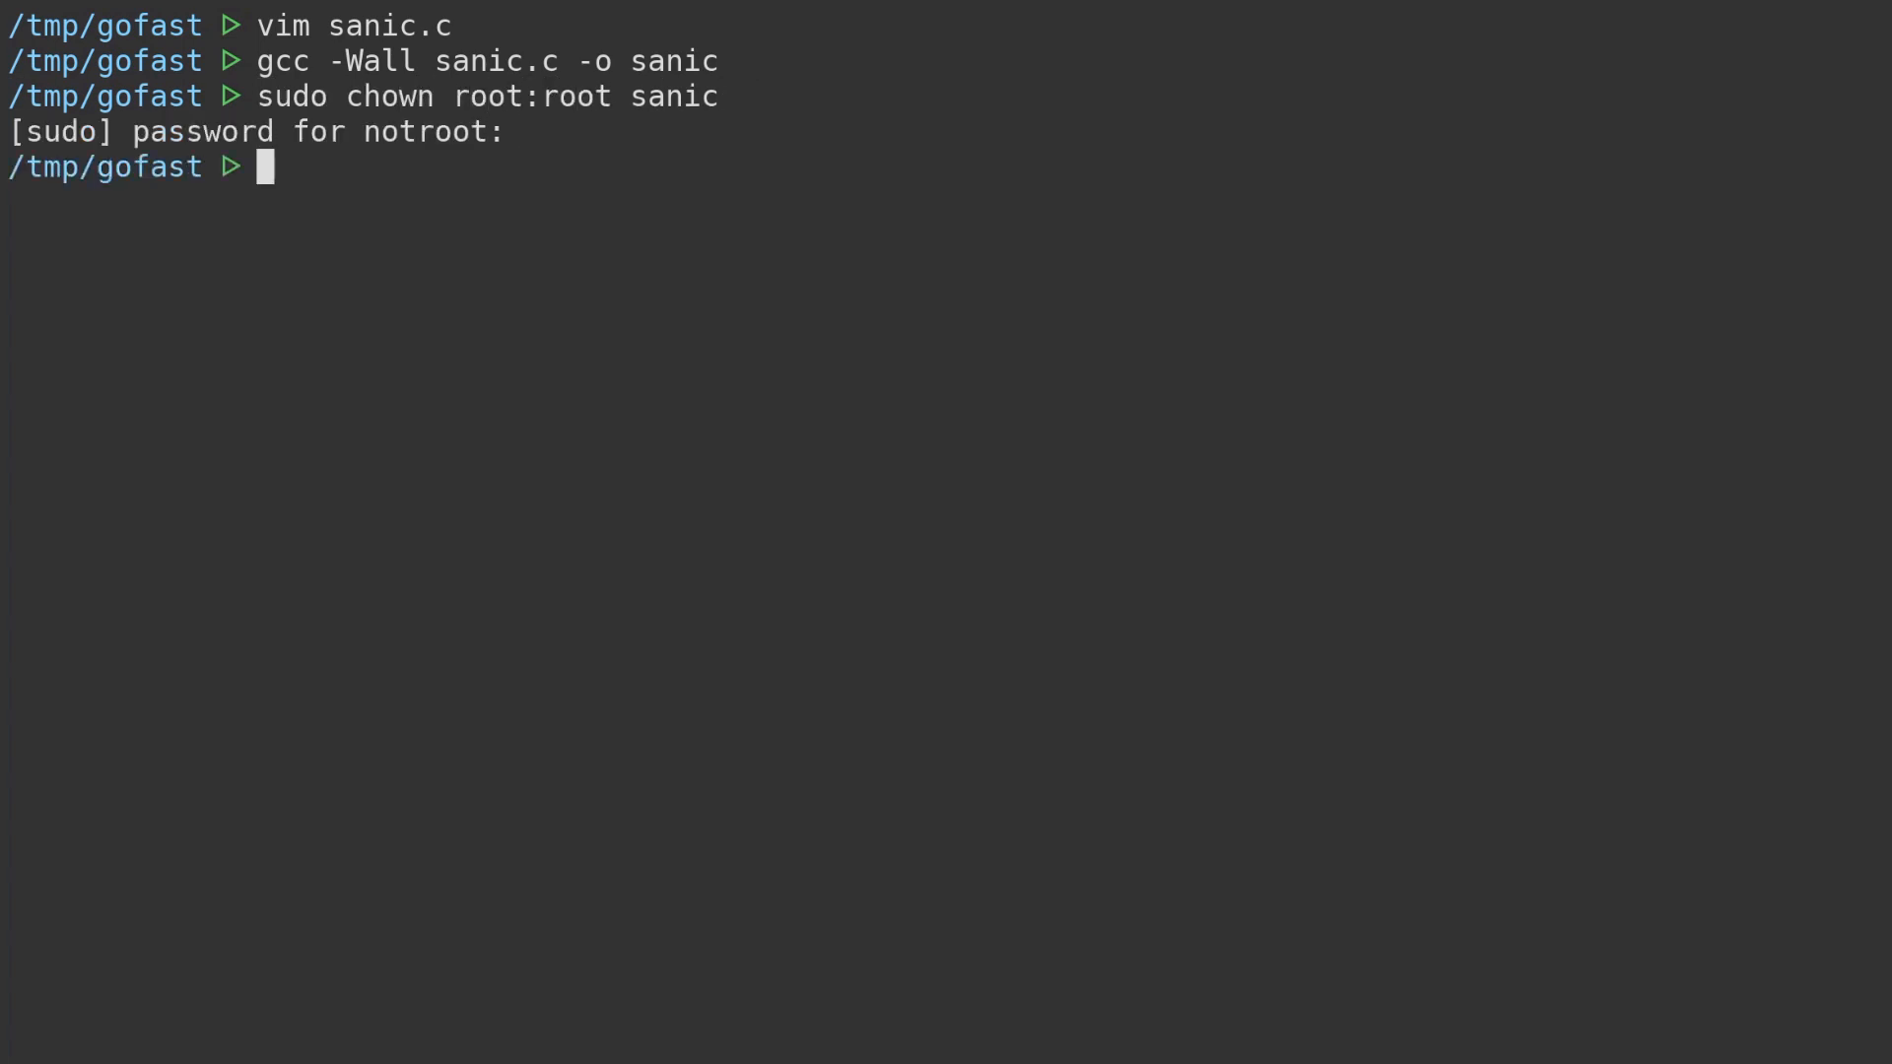
text(sudo chmod 4755 san)
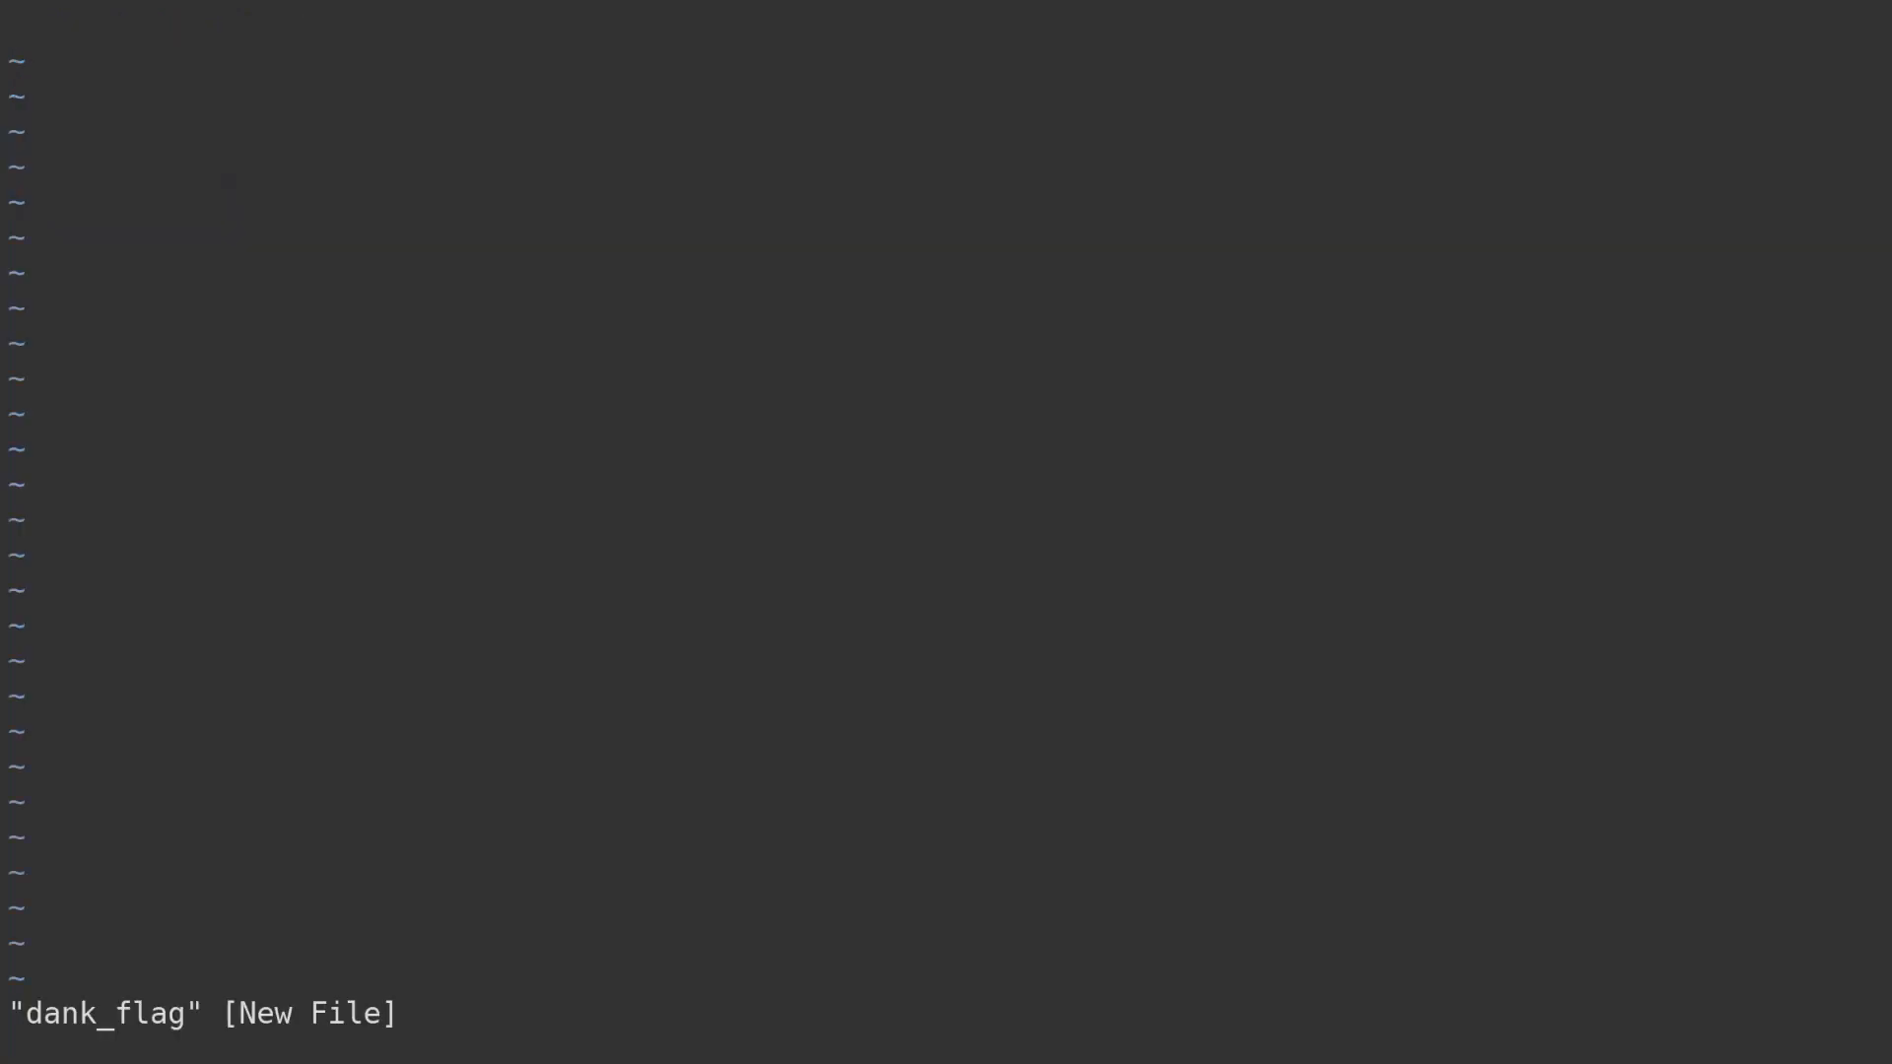
text(247CTF{tw0)
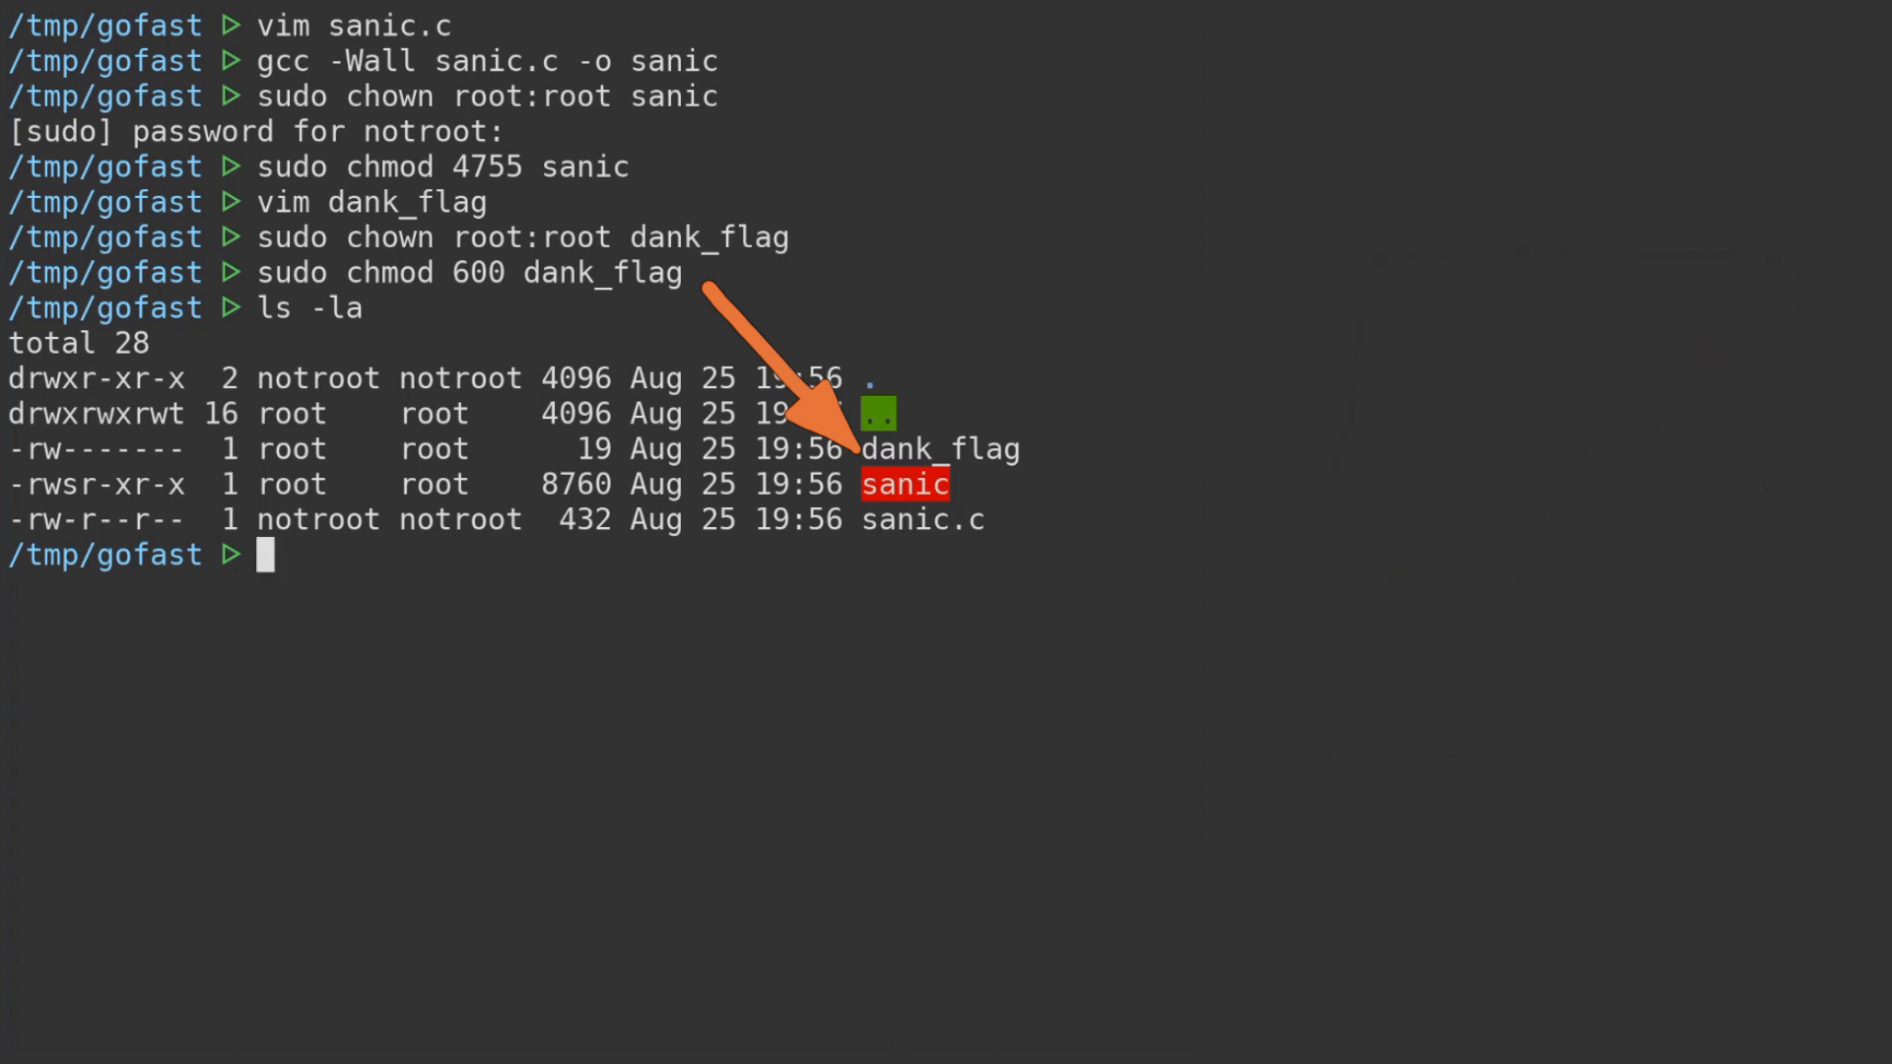
text(cat dank_flag)
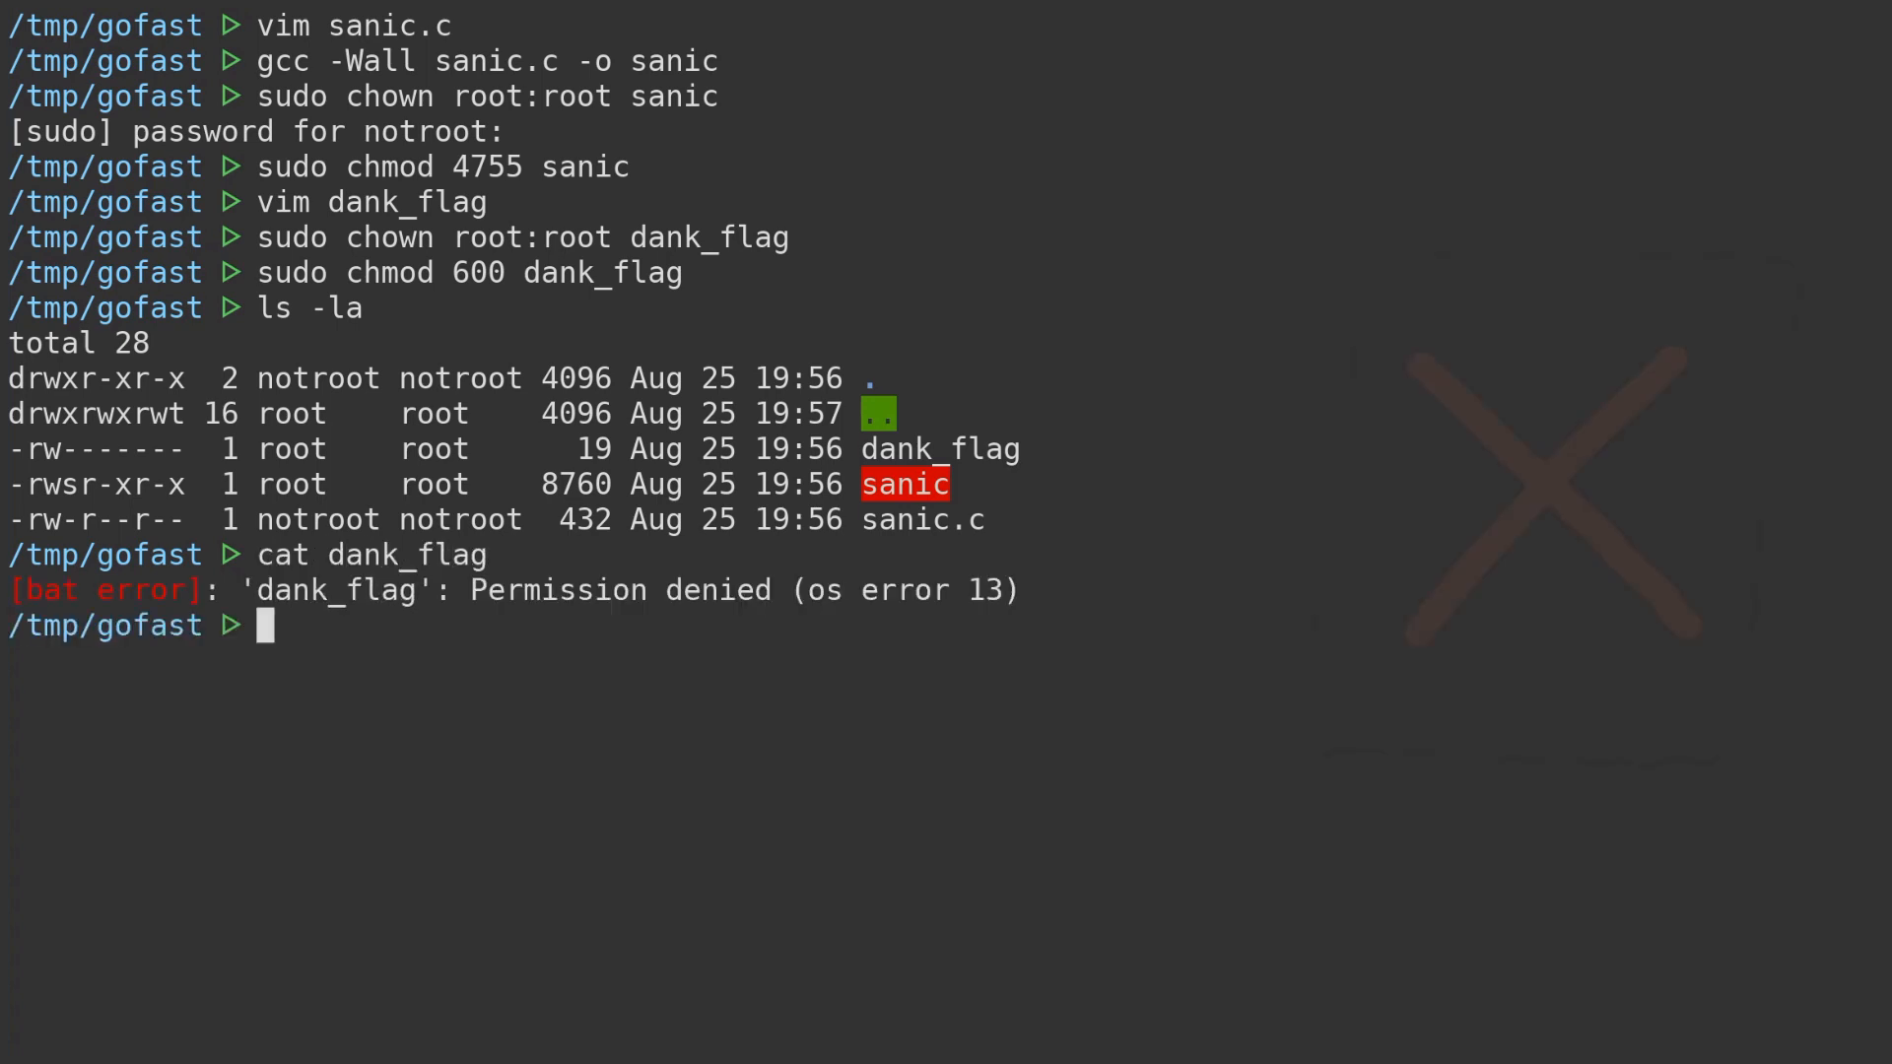
text(./s)
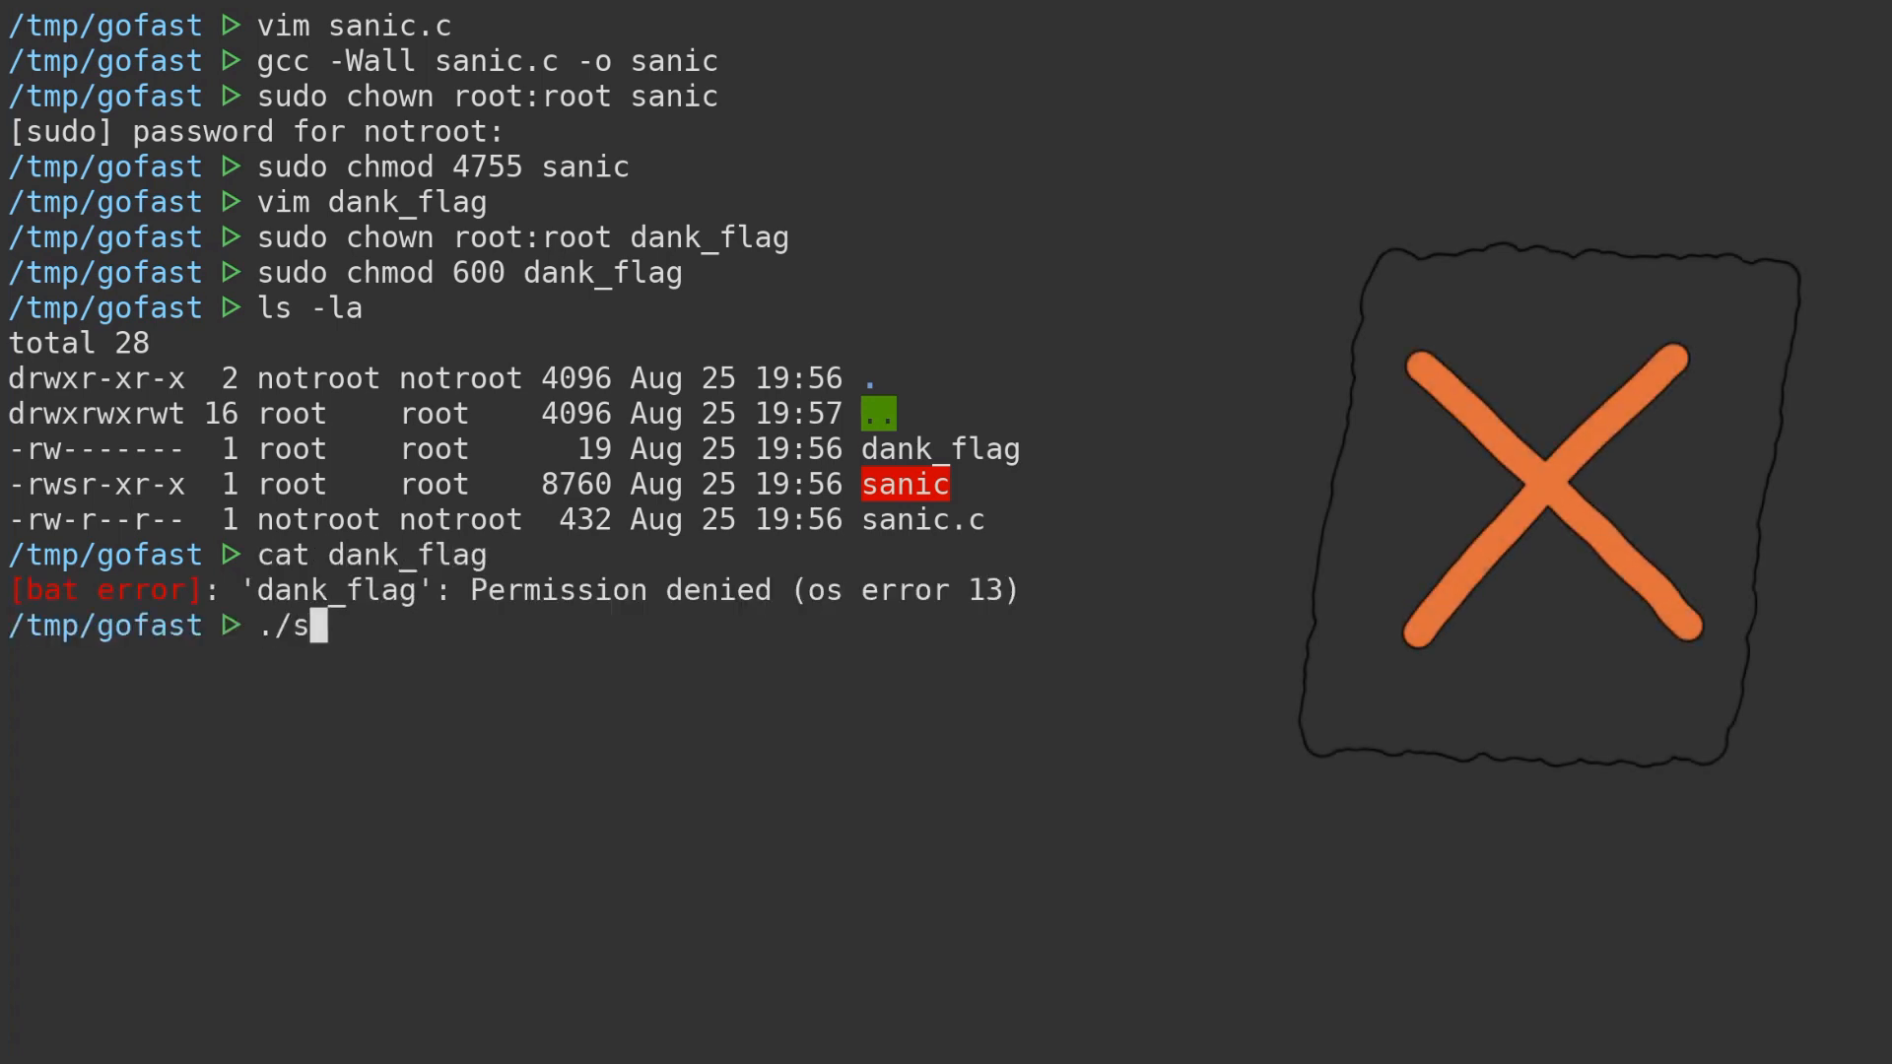
Run ./sanic dank_flag, which prints nonono, then create an empty lelz file
text(anic dank_flag)
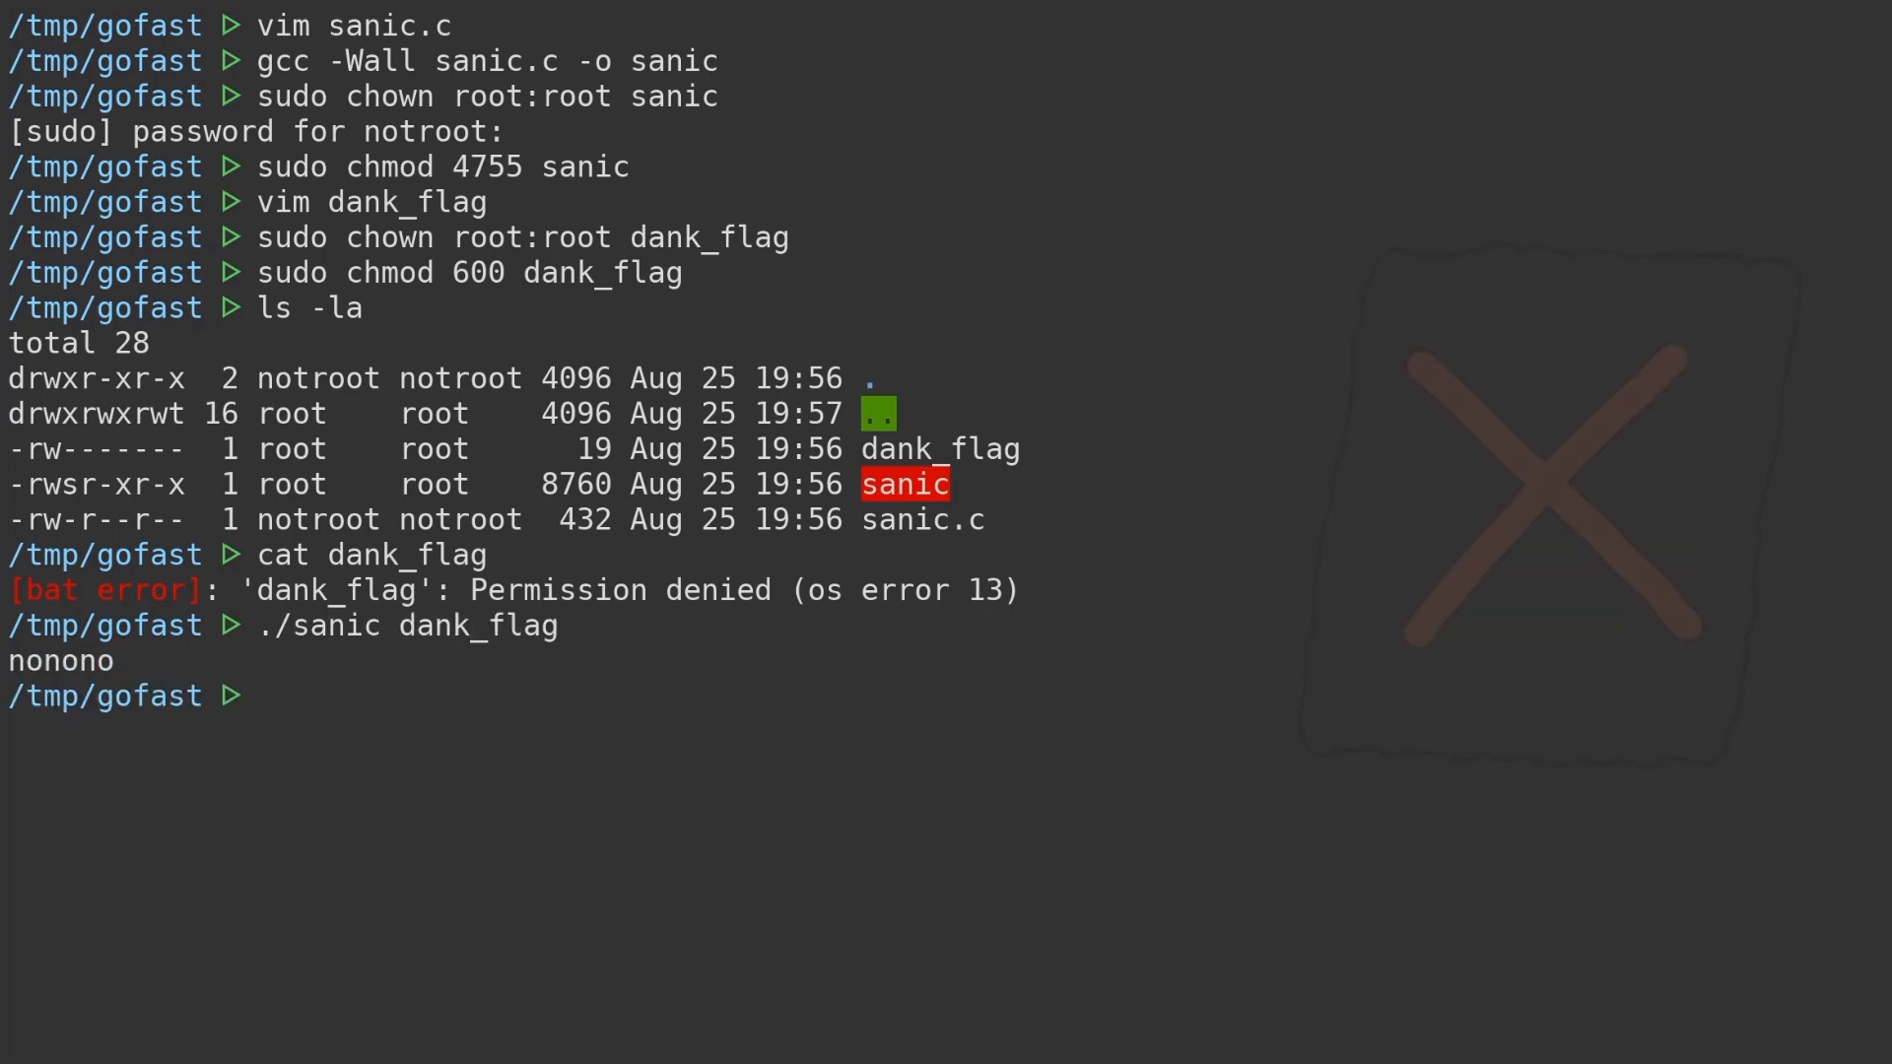
text(touch lelz)
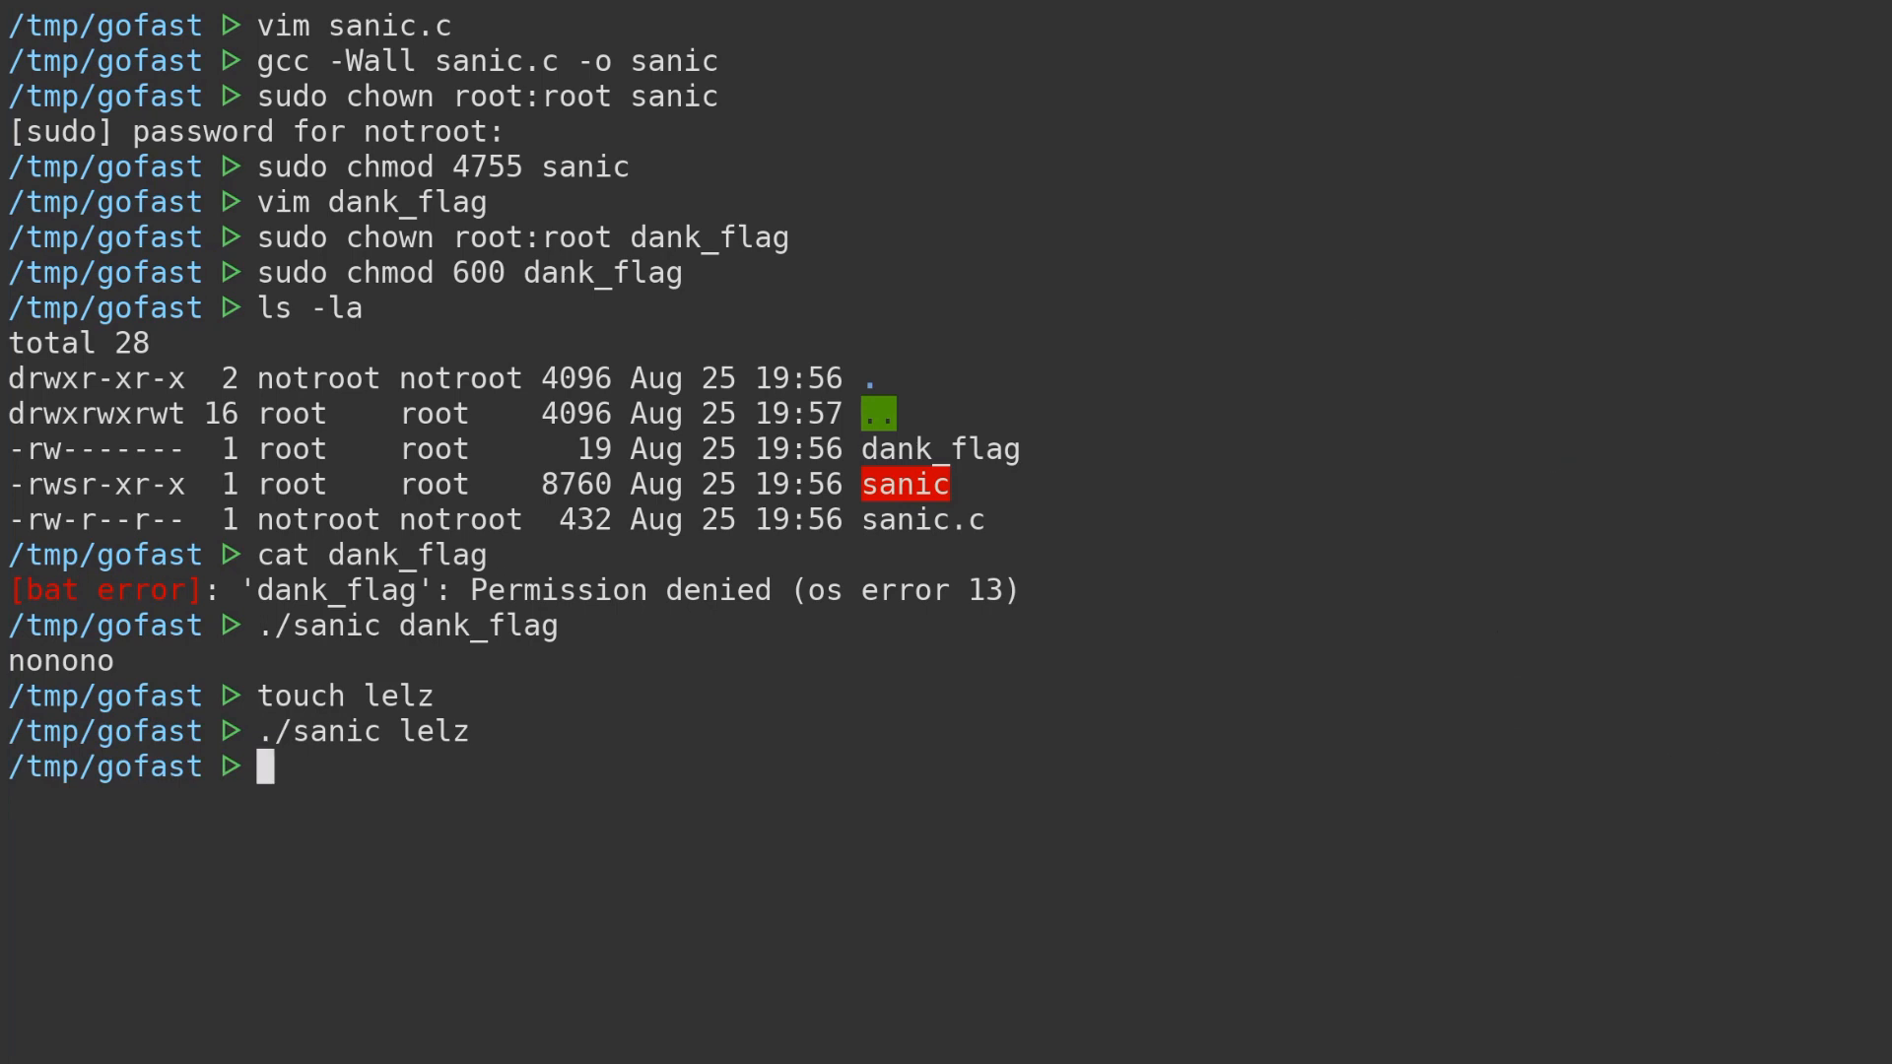
Make lelz a symlink to dank_flag; ./sanic lelz still prints nonono
text(./sanic lelz)
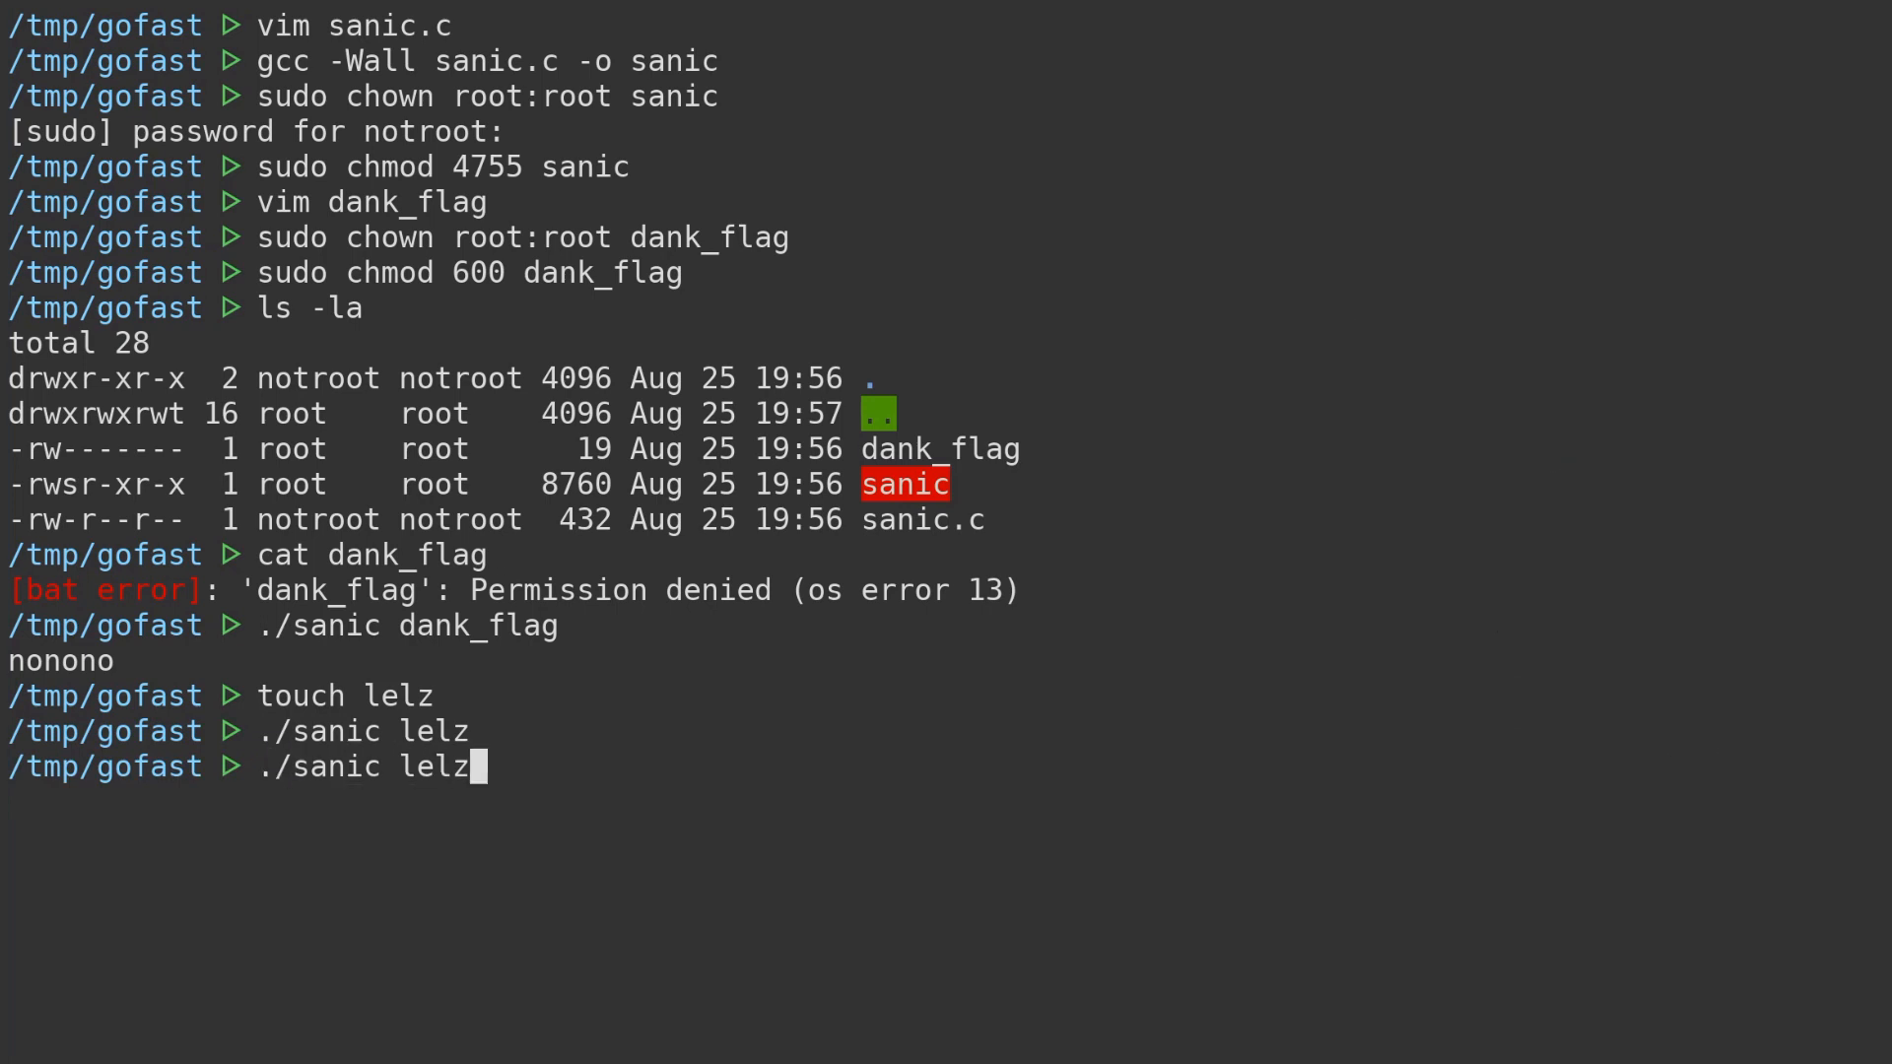
key(BackSpace)
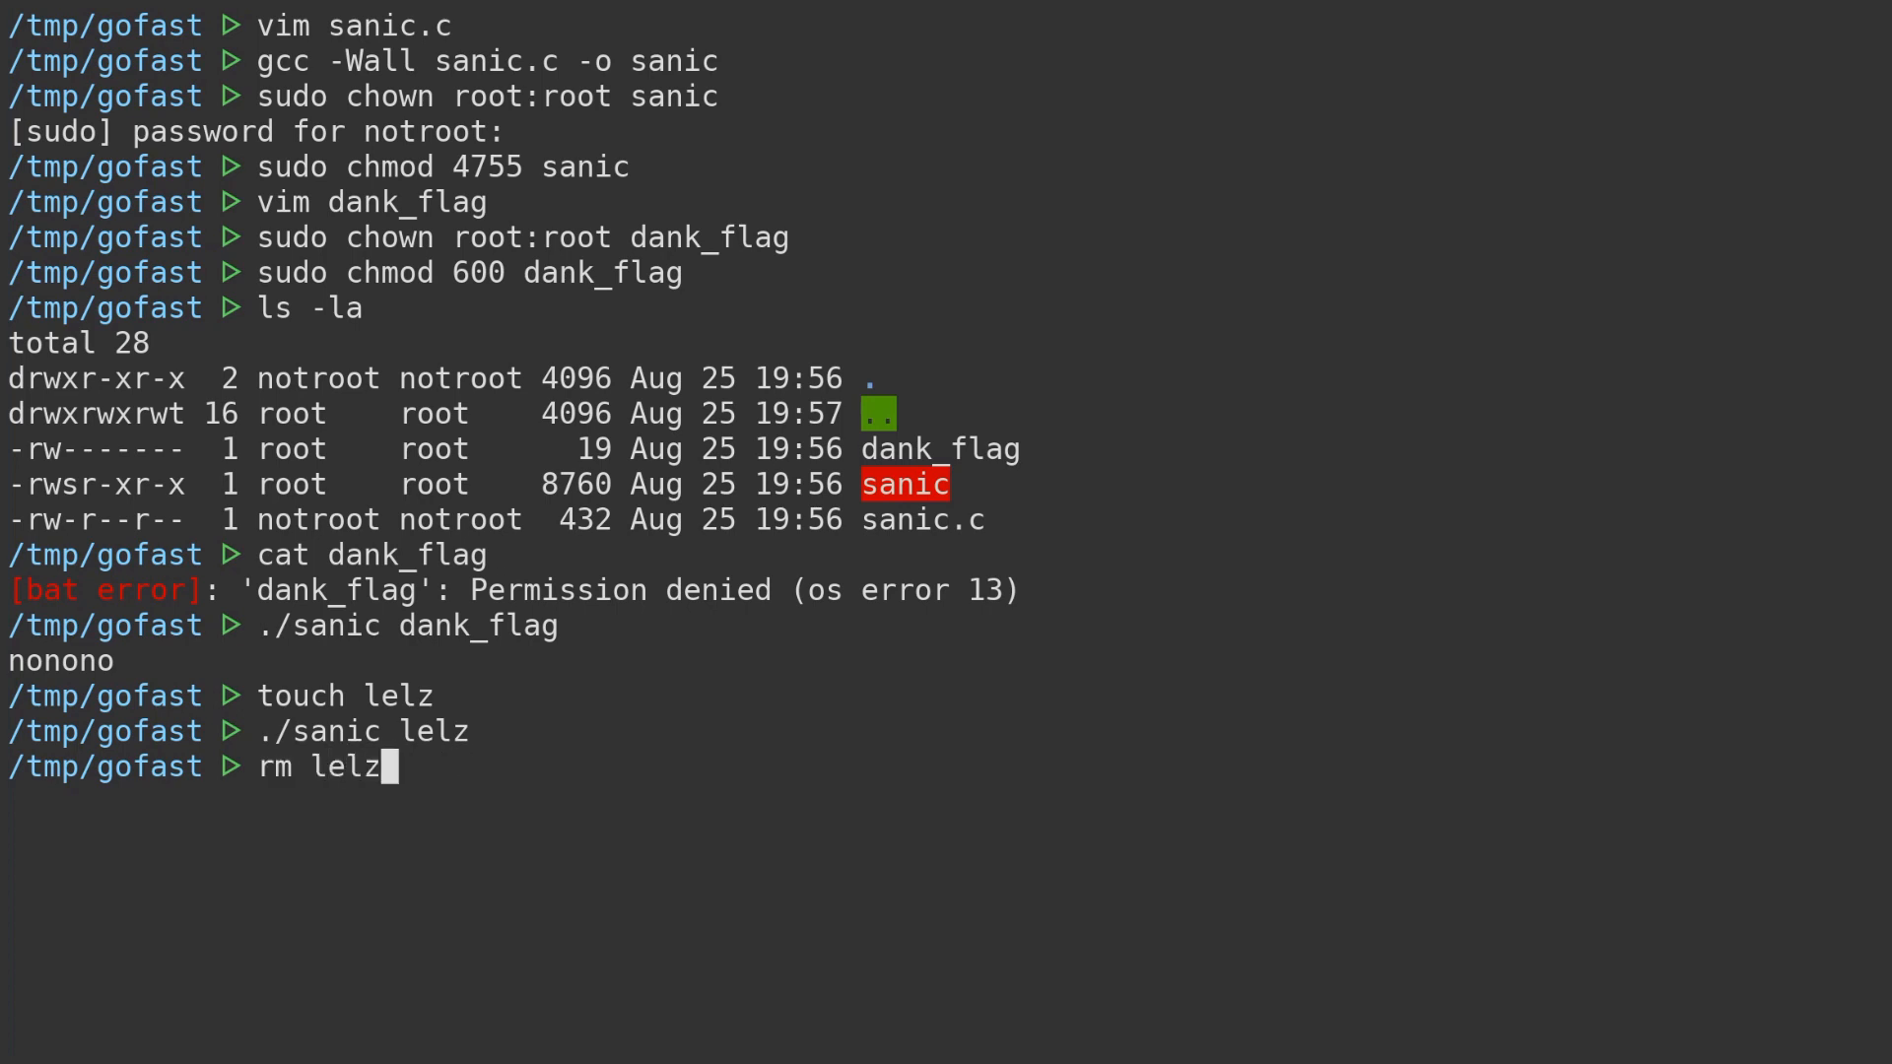
text(l)
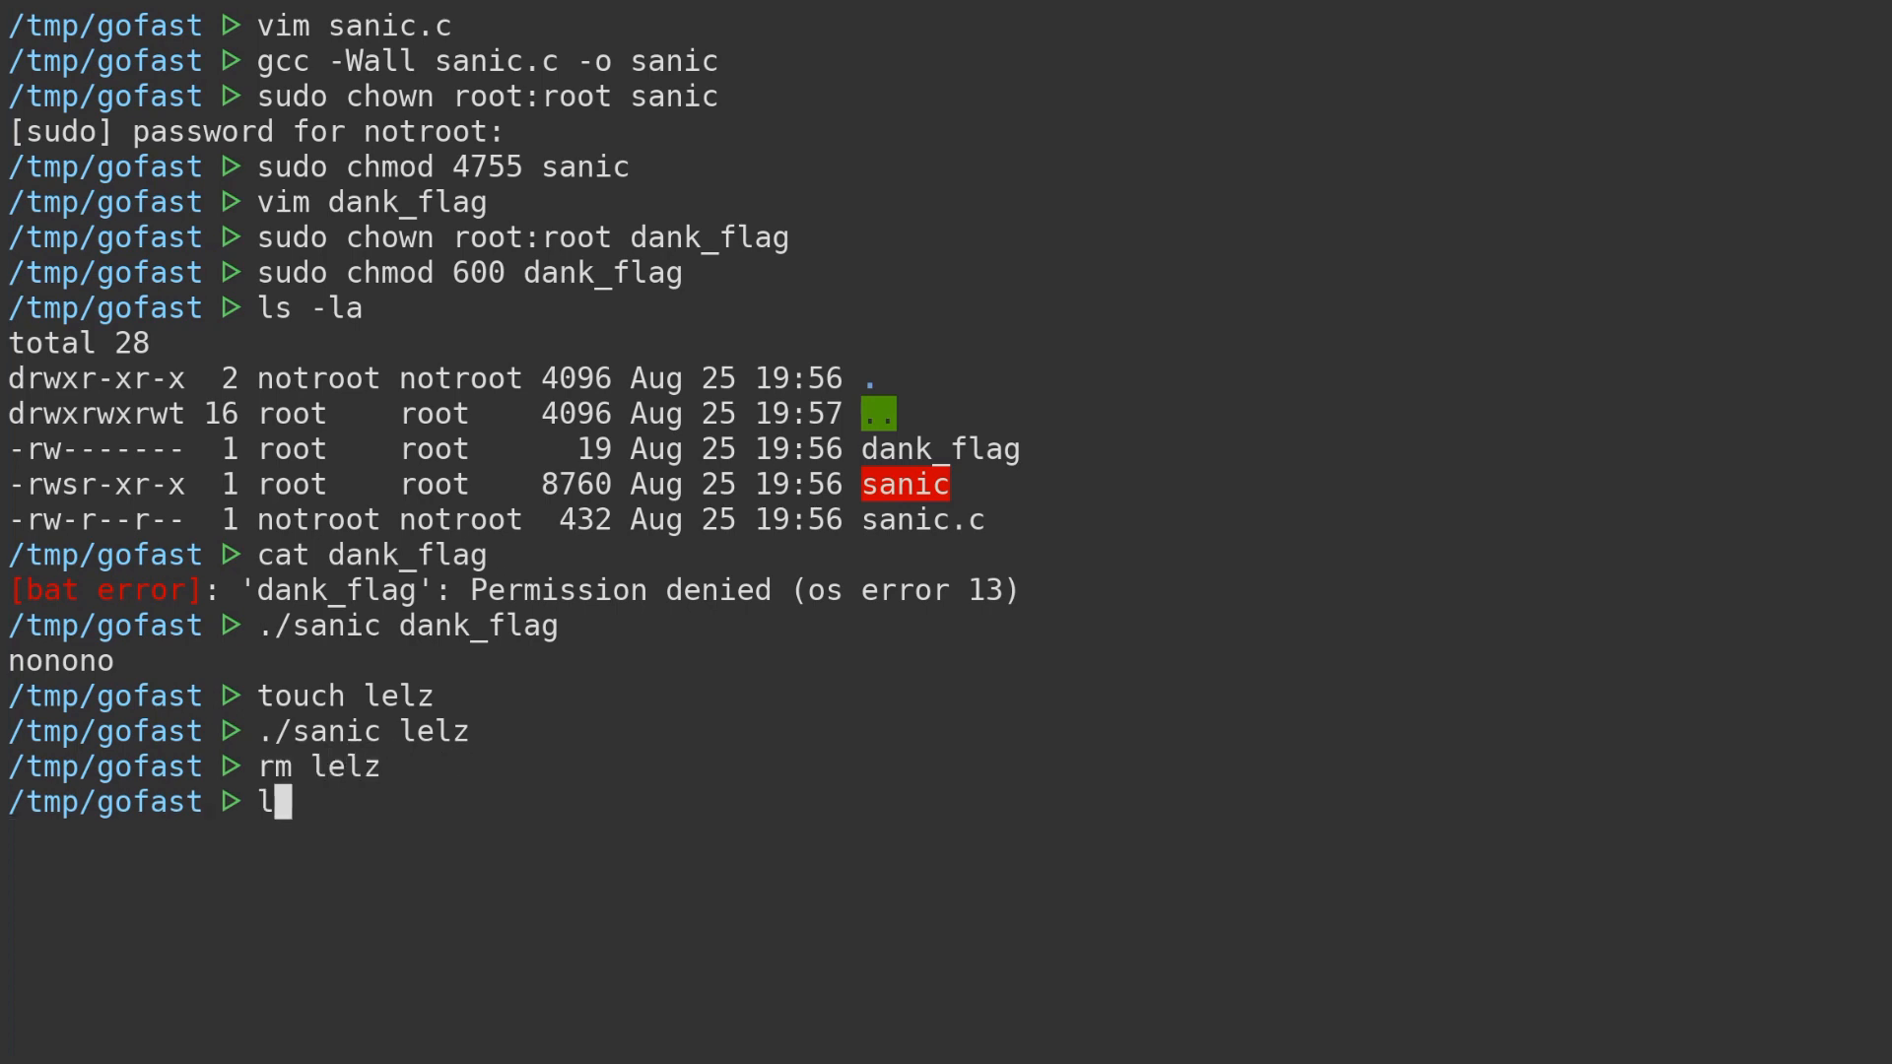
text(n -s dank_flag lelz)
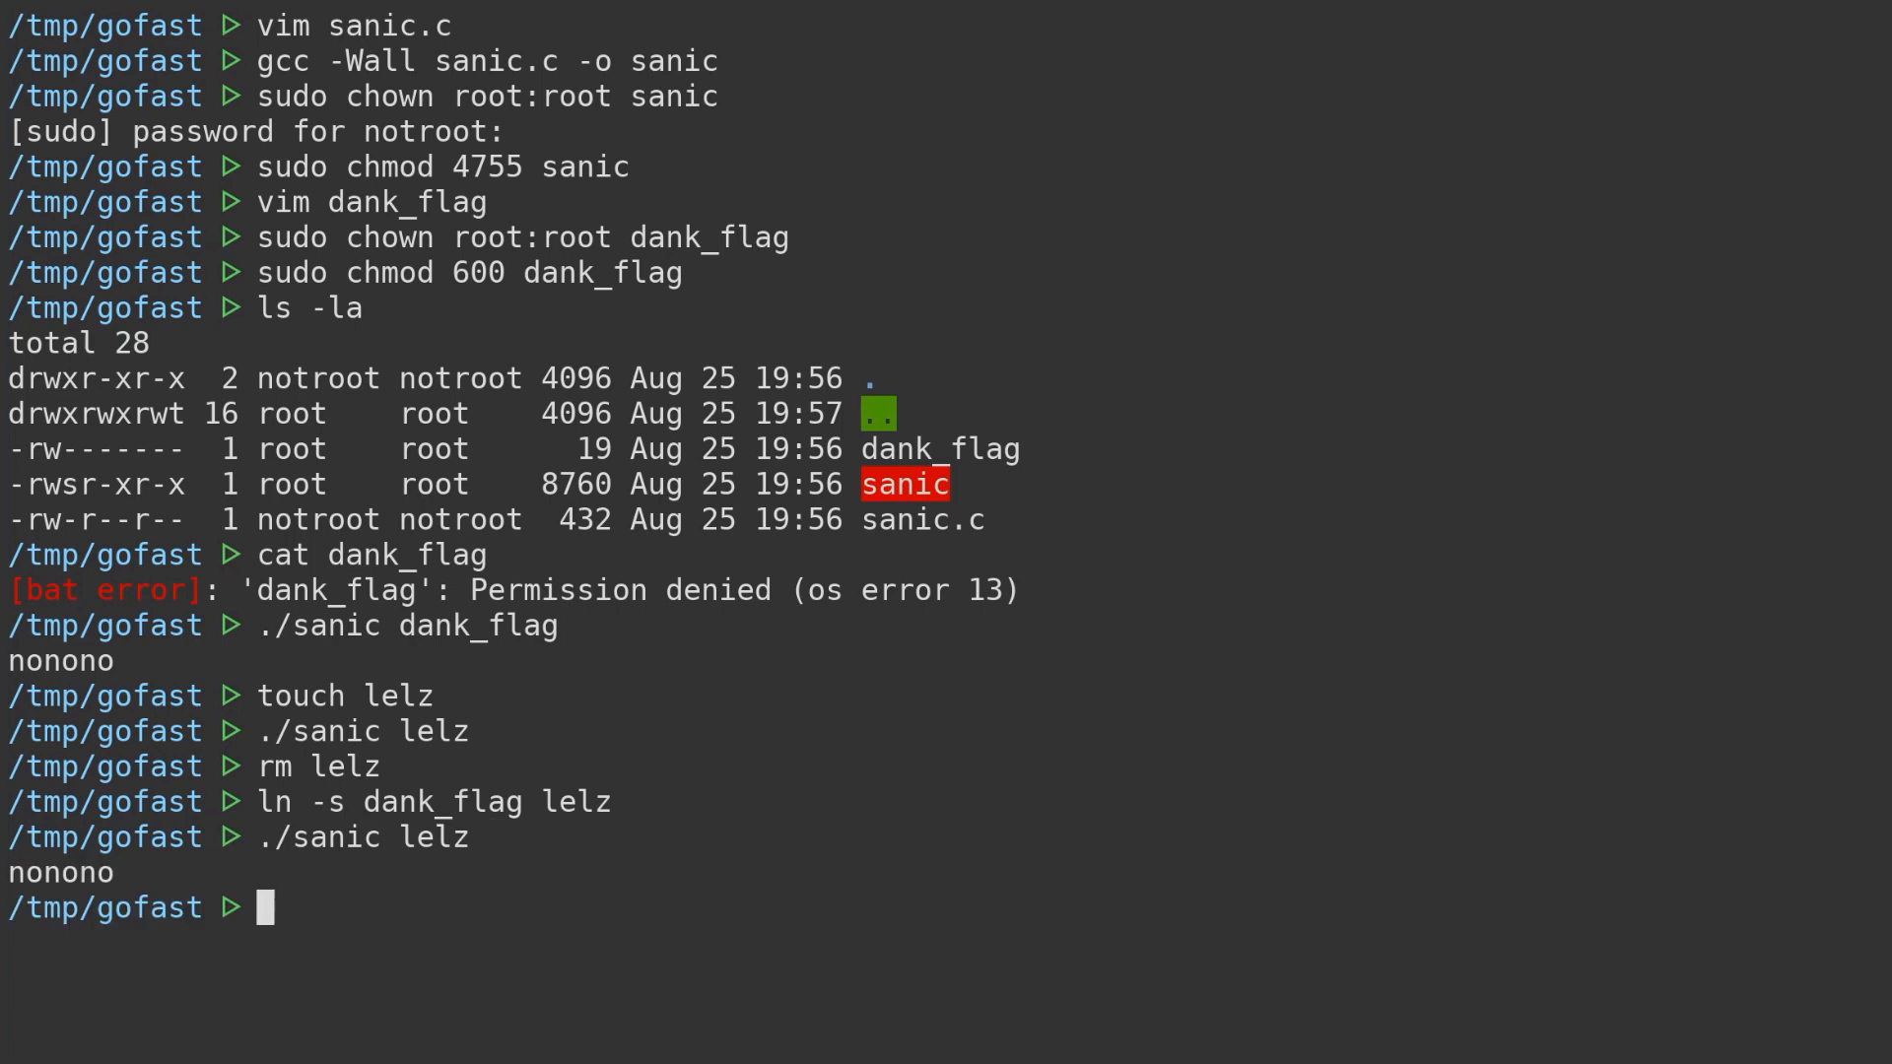
text(rm lel)
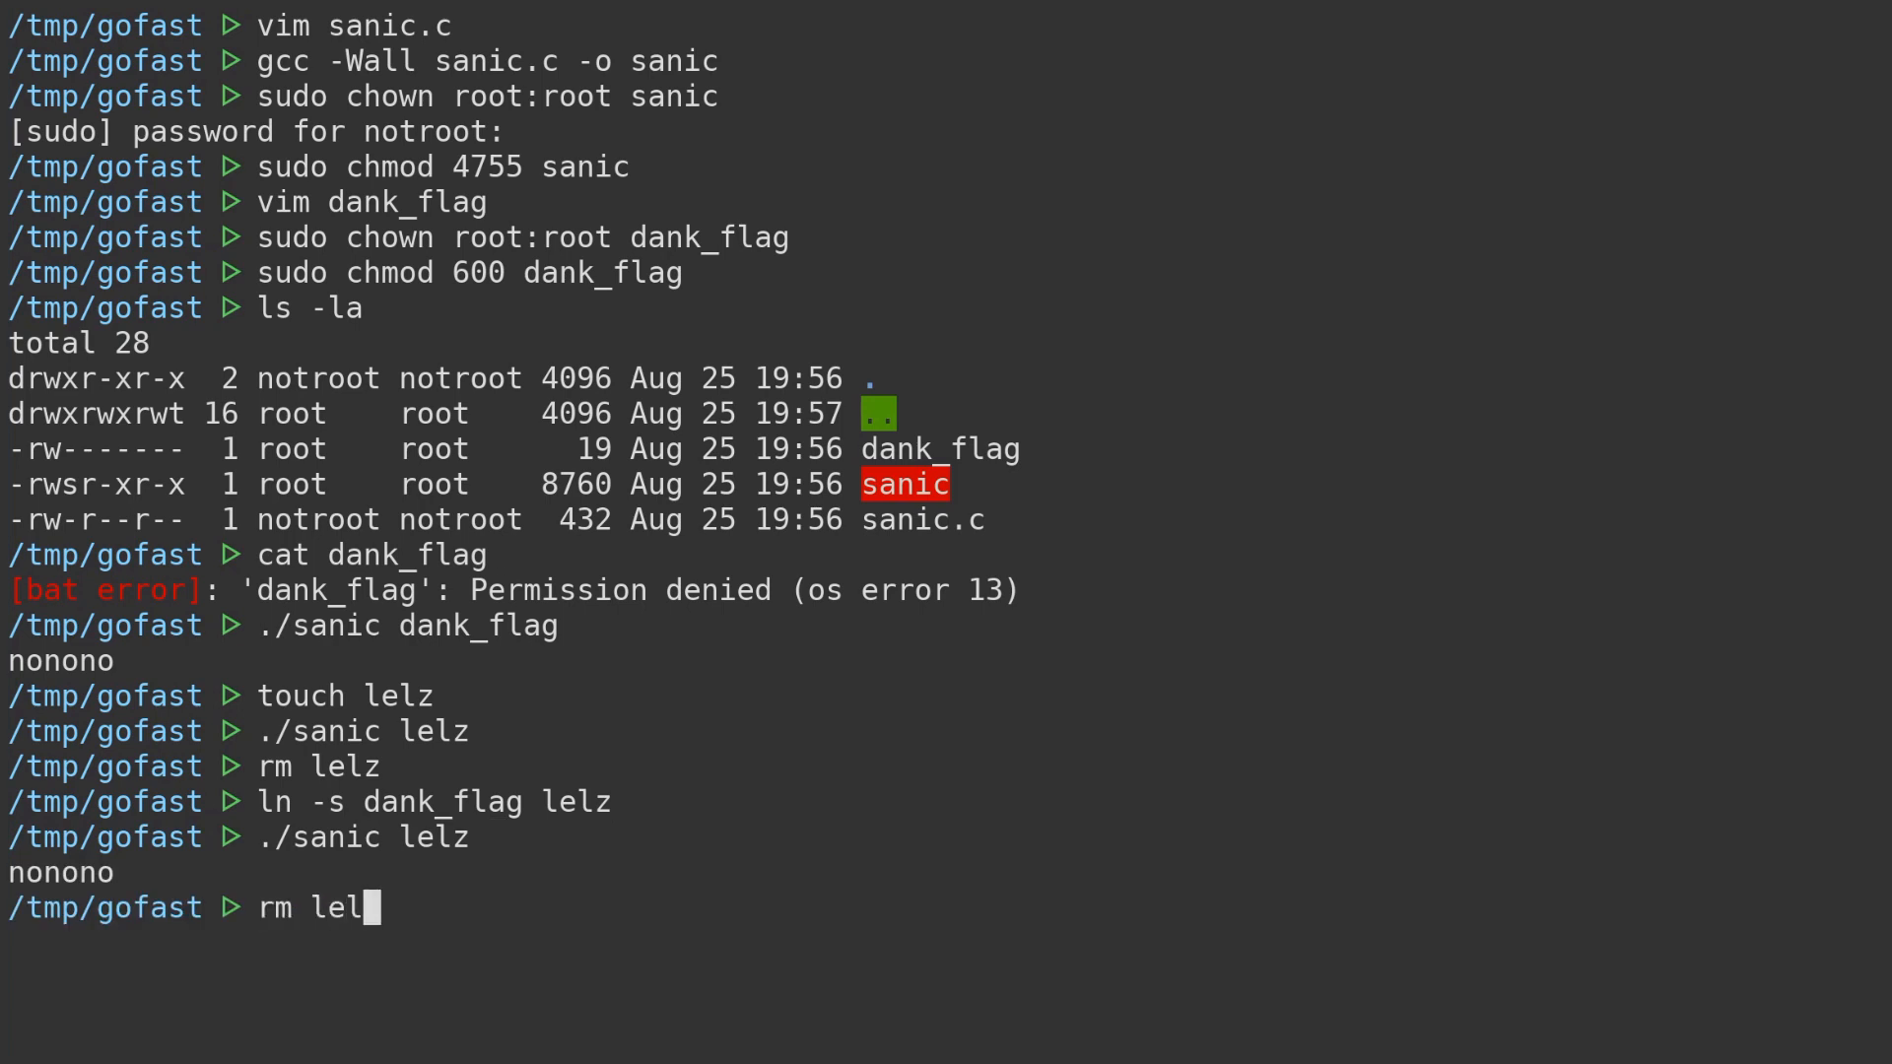
text(z)
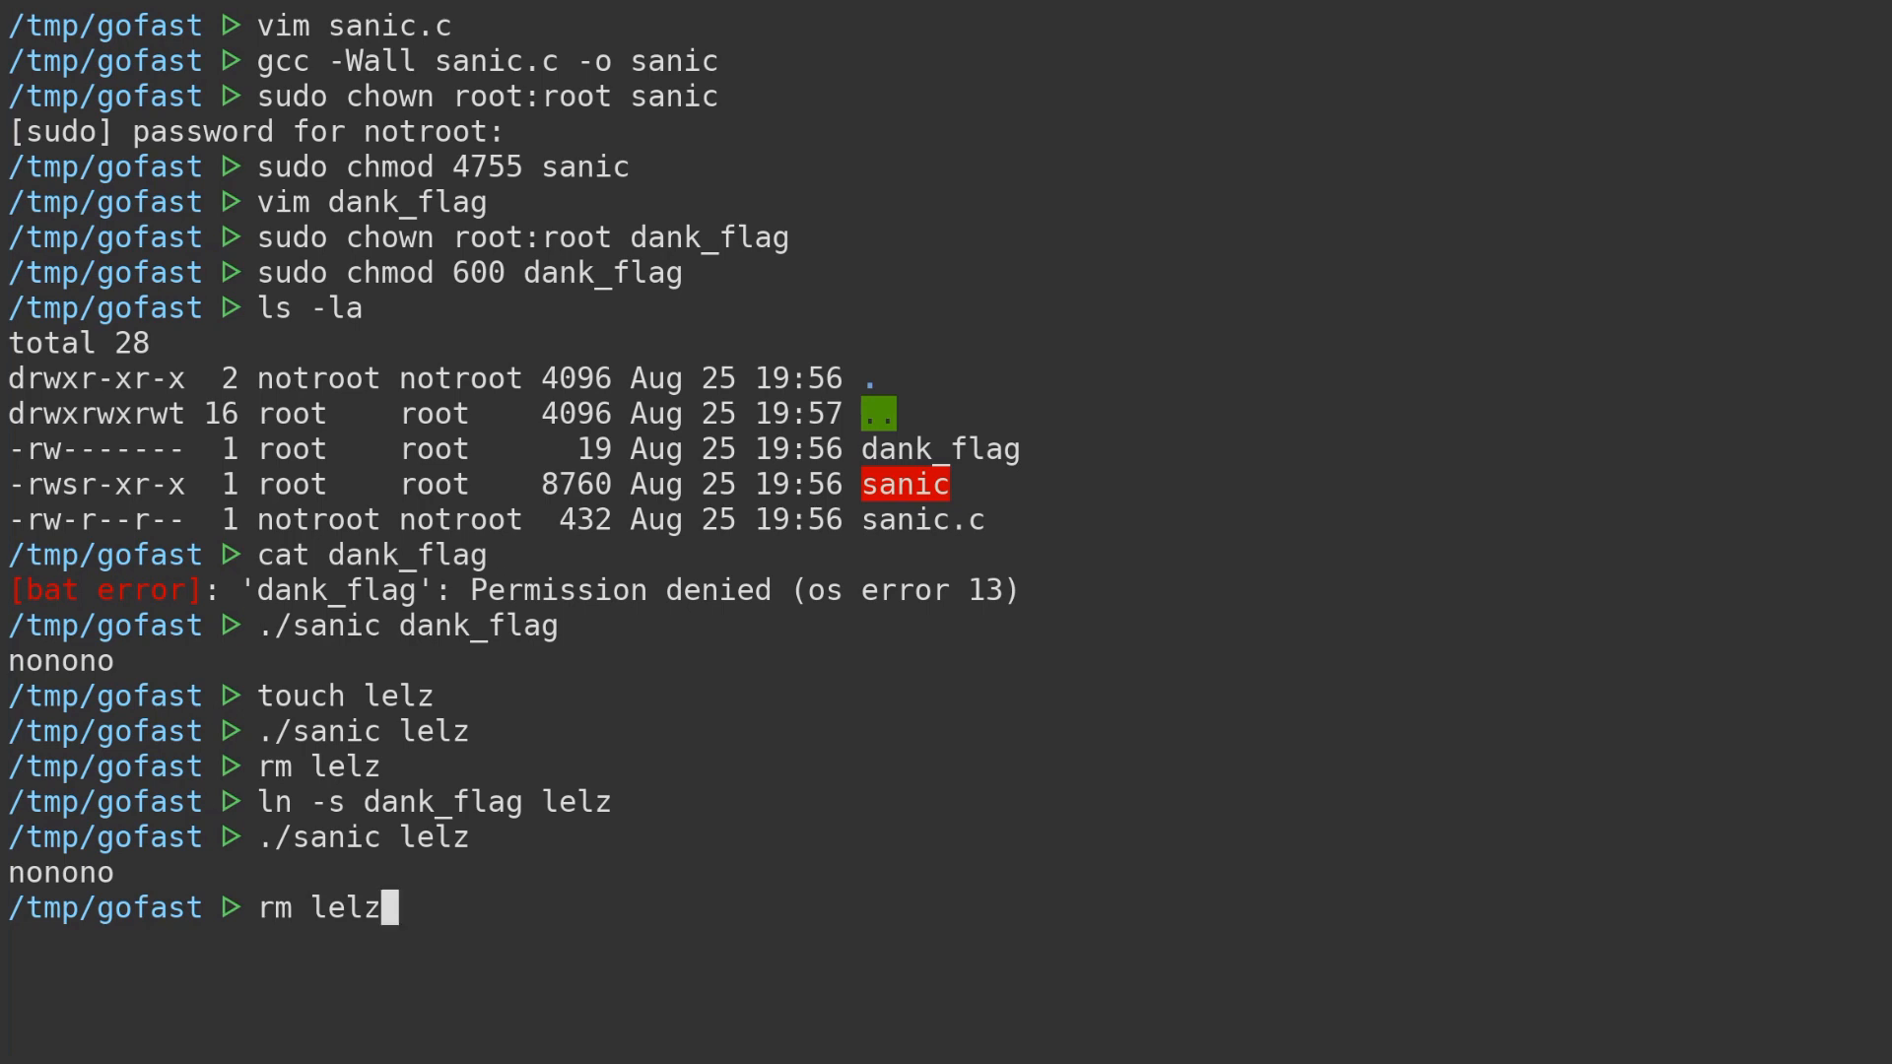
Recreate lelz as a plain file, copy the ln command, and suspend ./sanic lelz
text(touch)
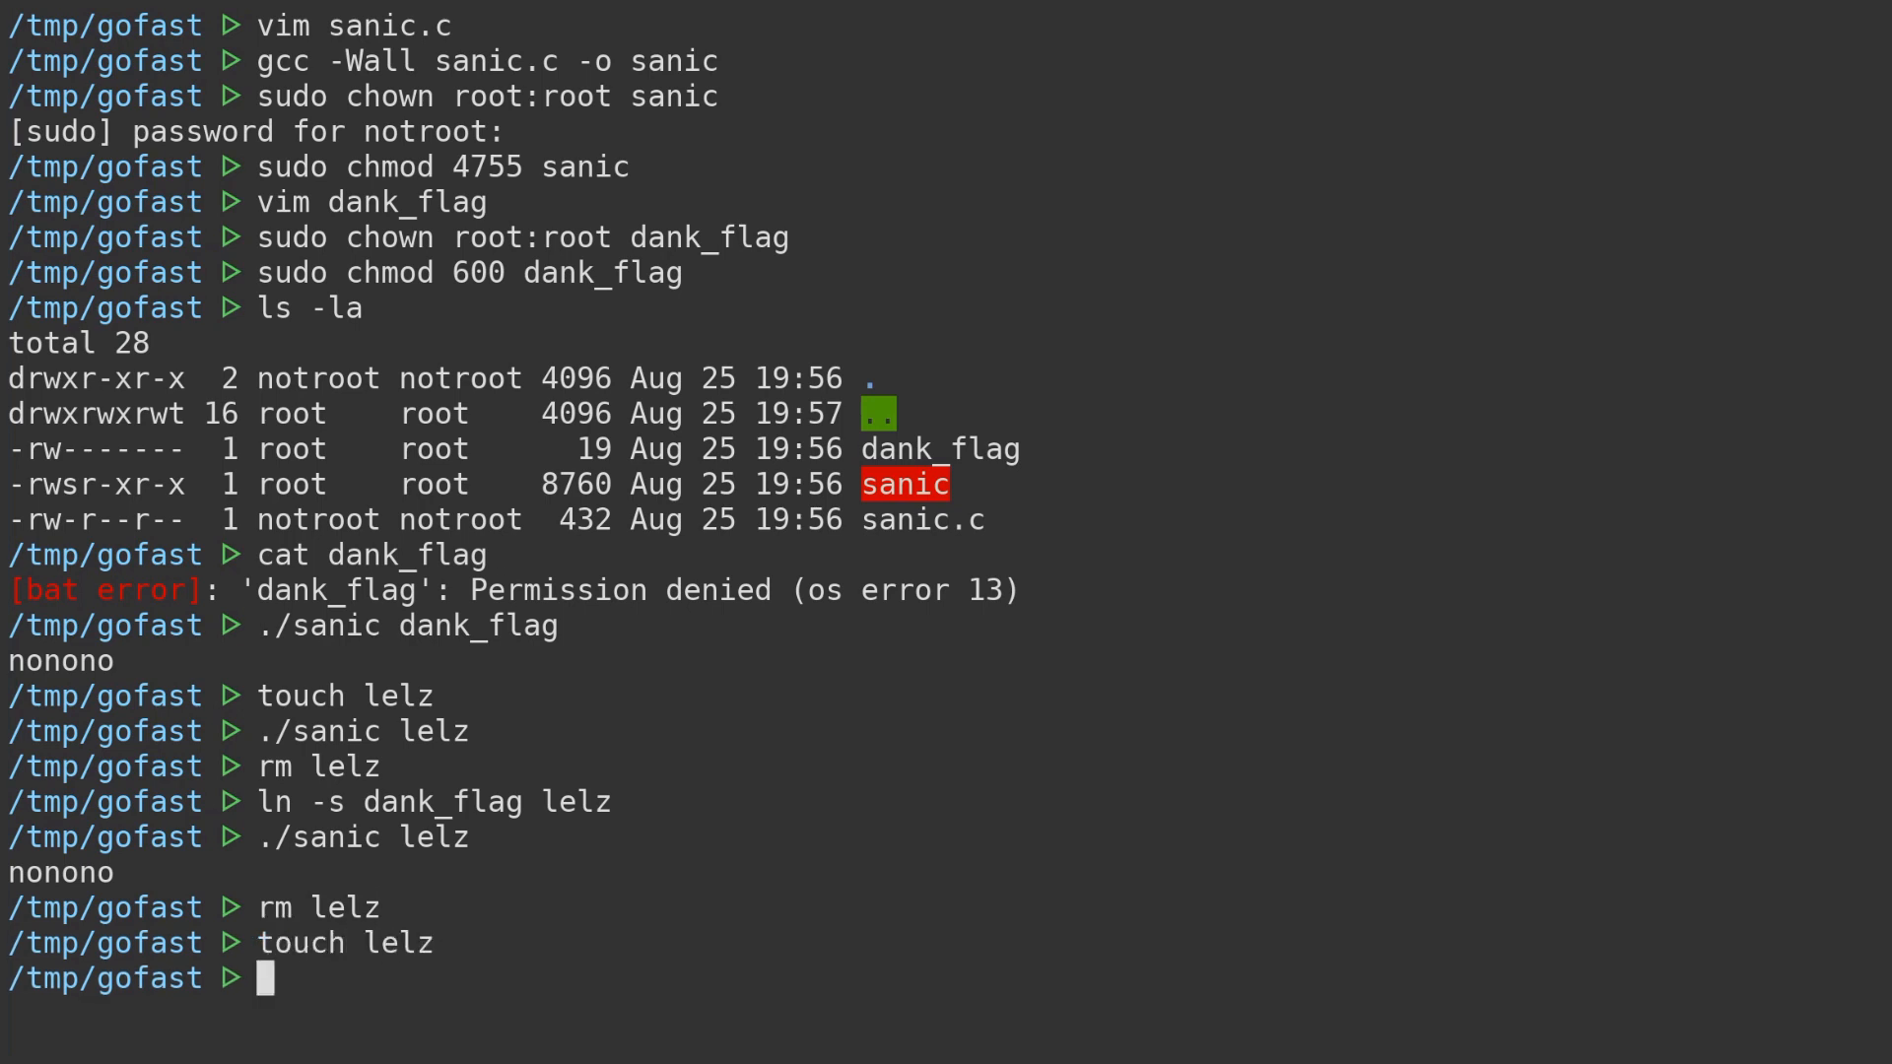
double_click(432, 801)
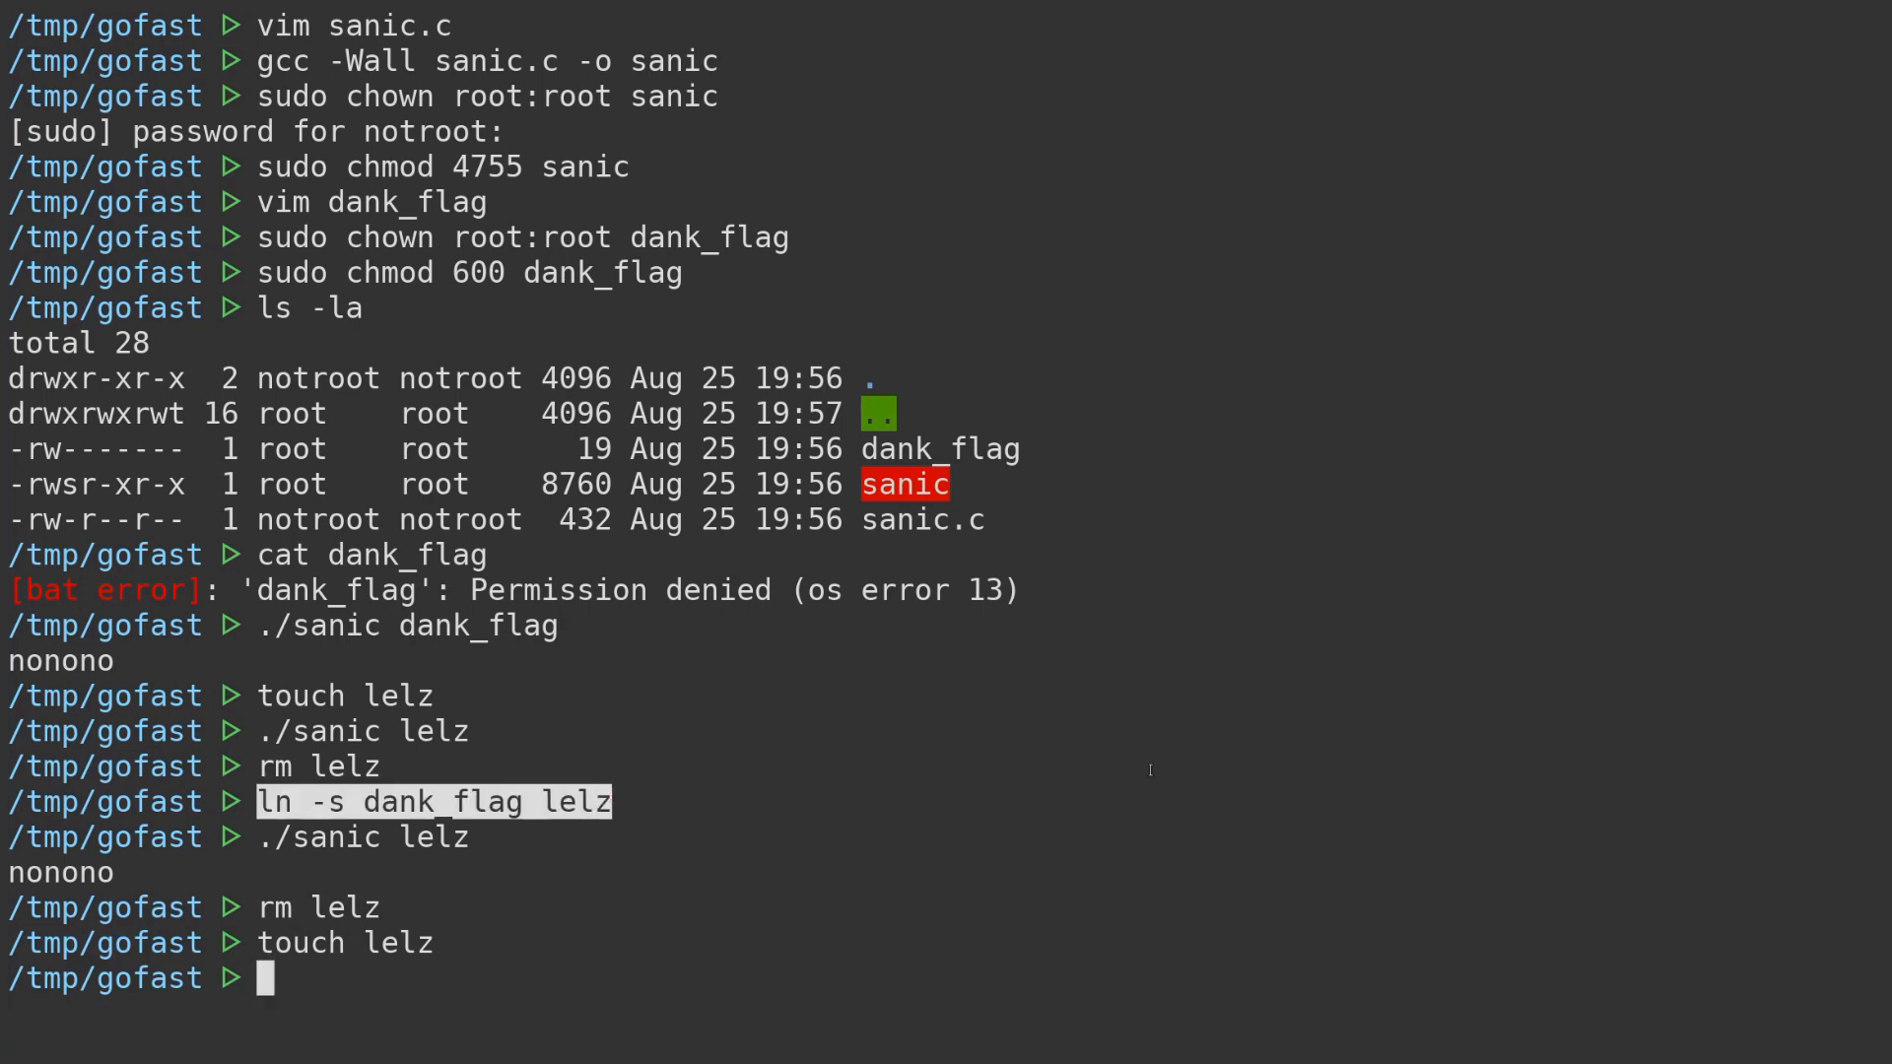
text(./sa)
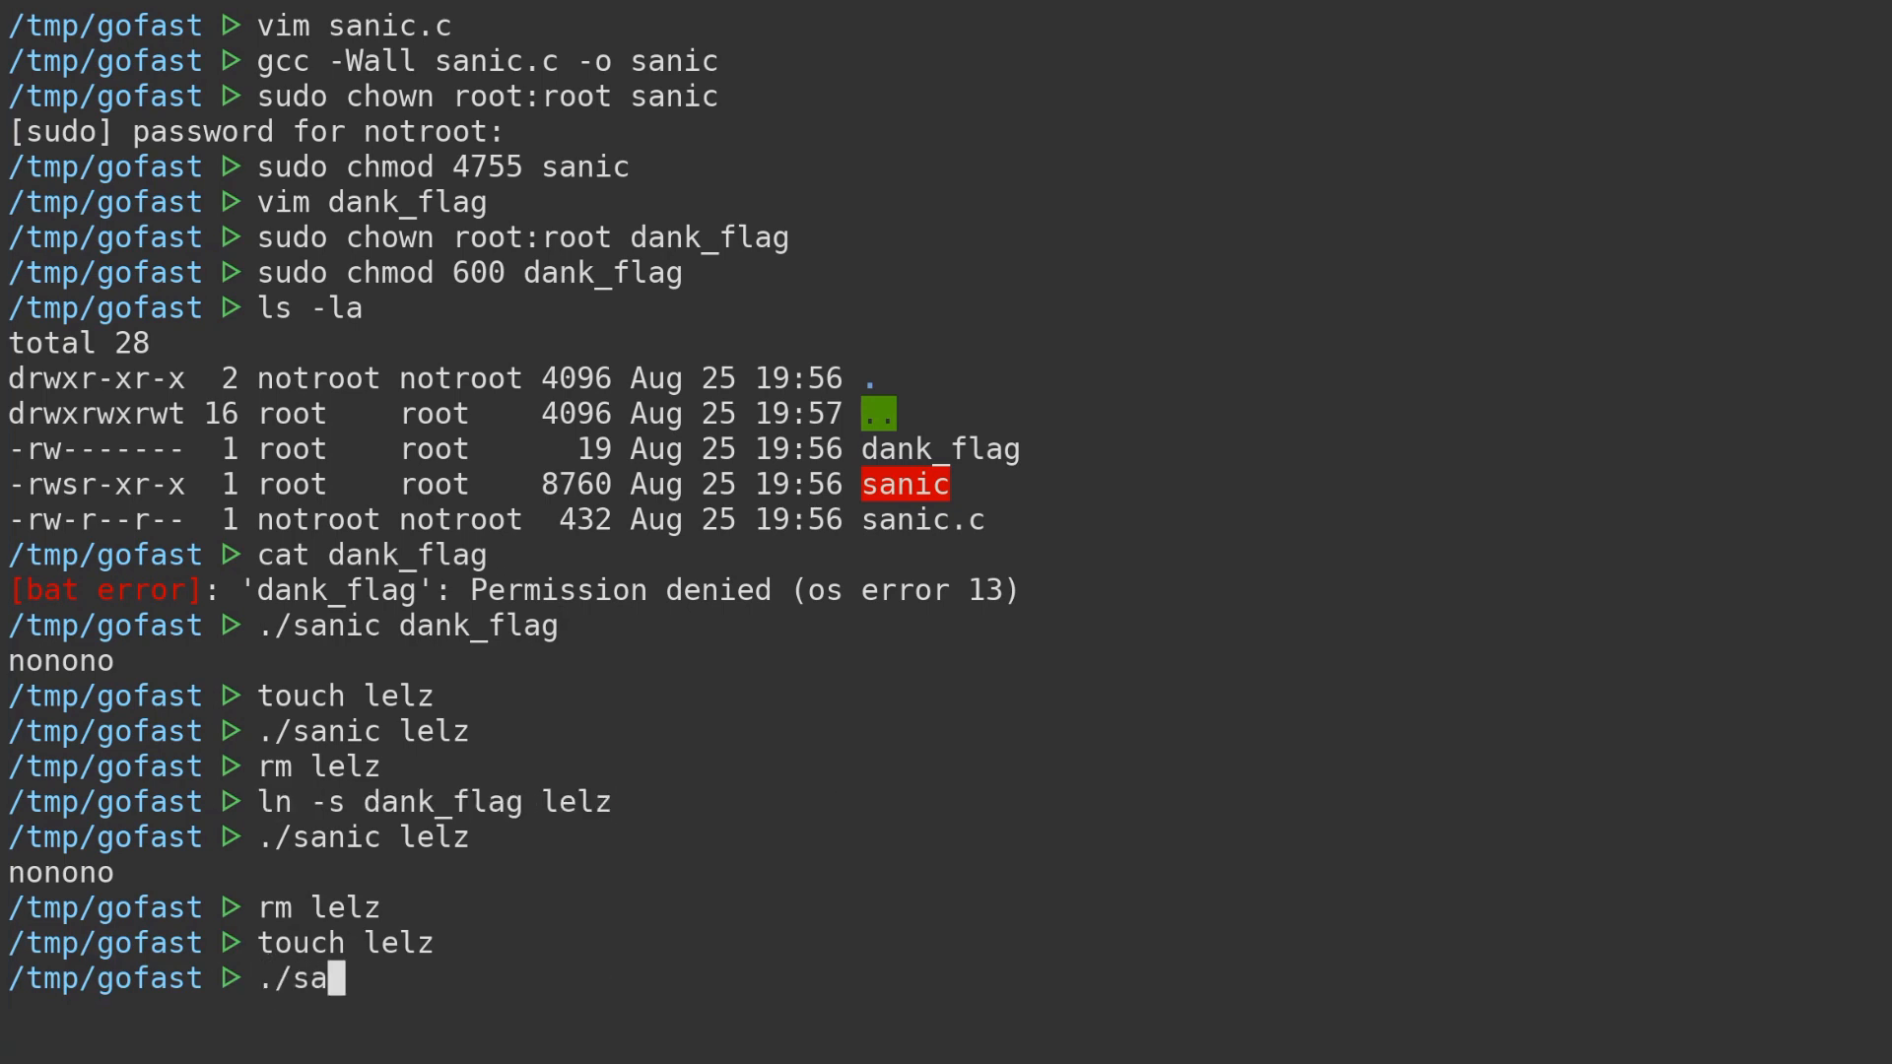
text(nic lelz)
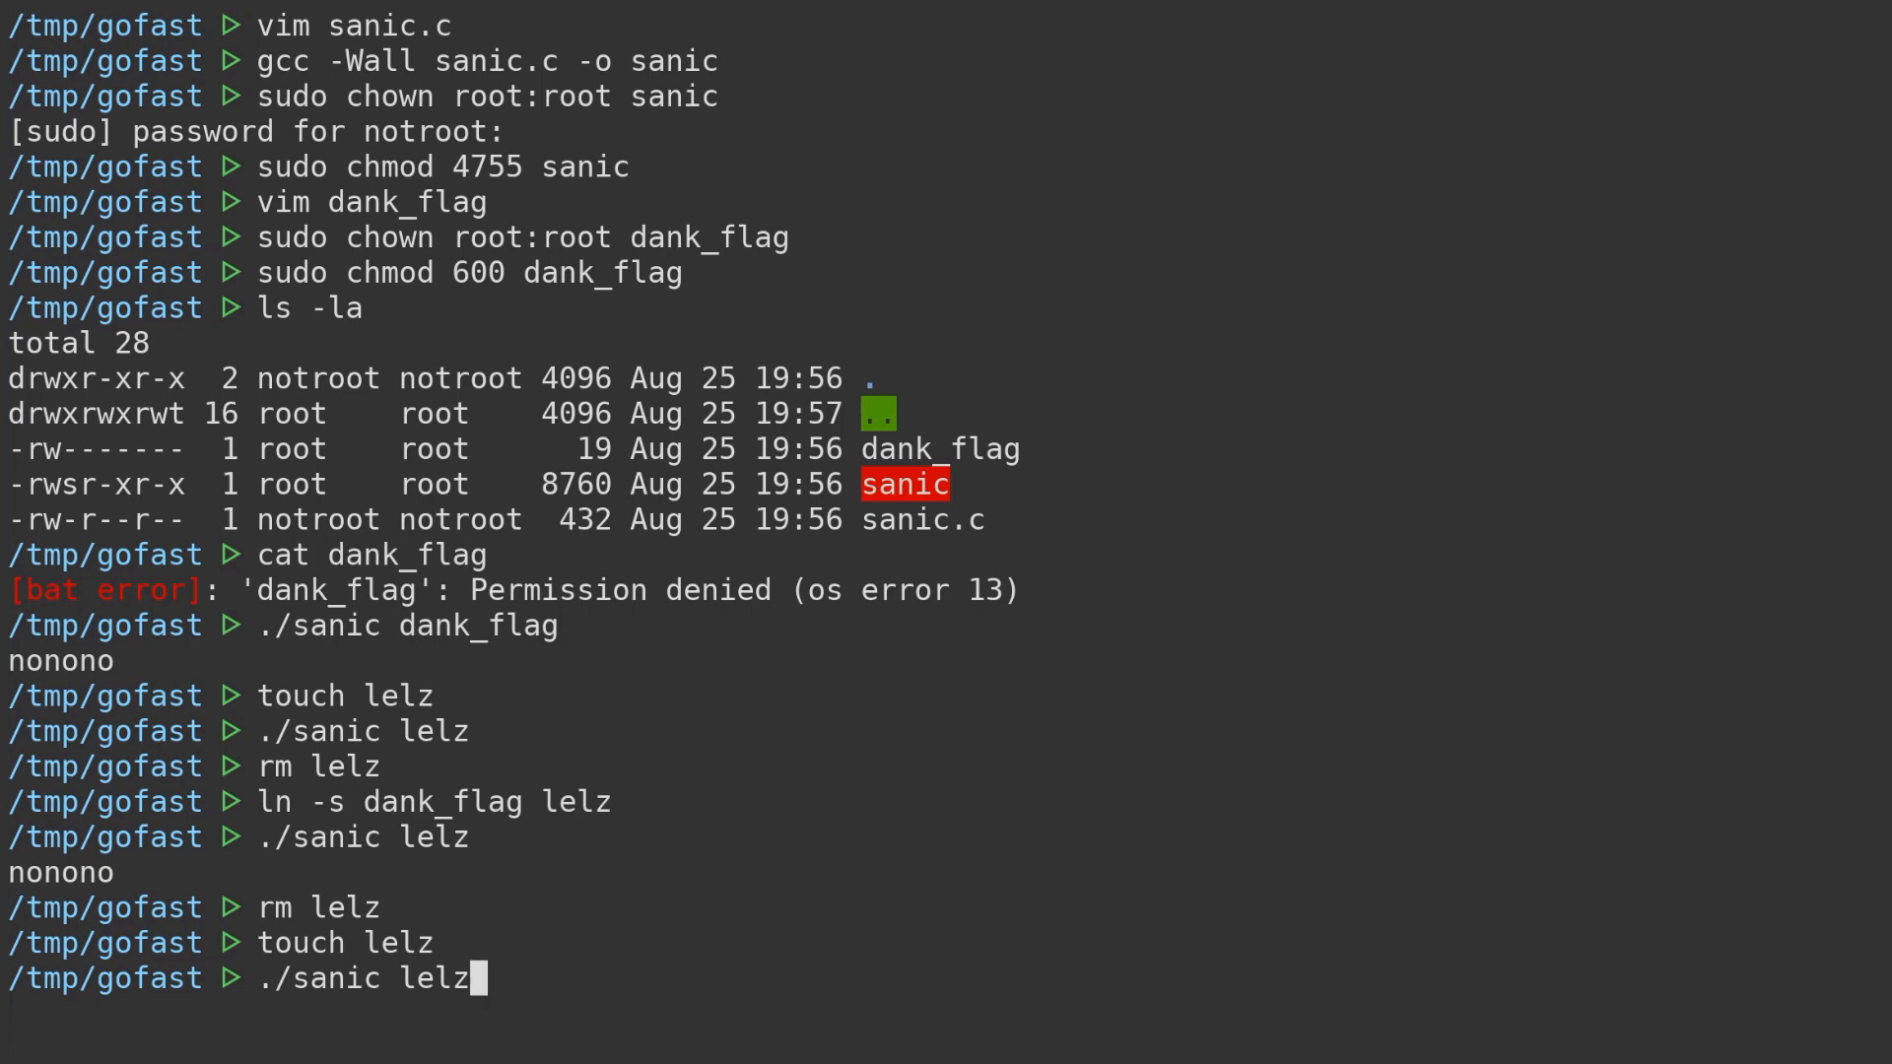
key(ctrl+z)
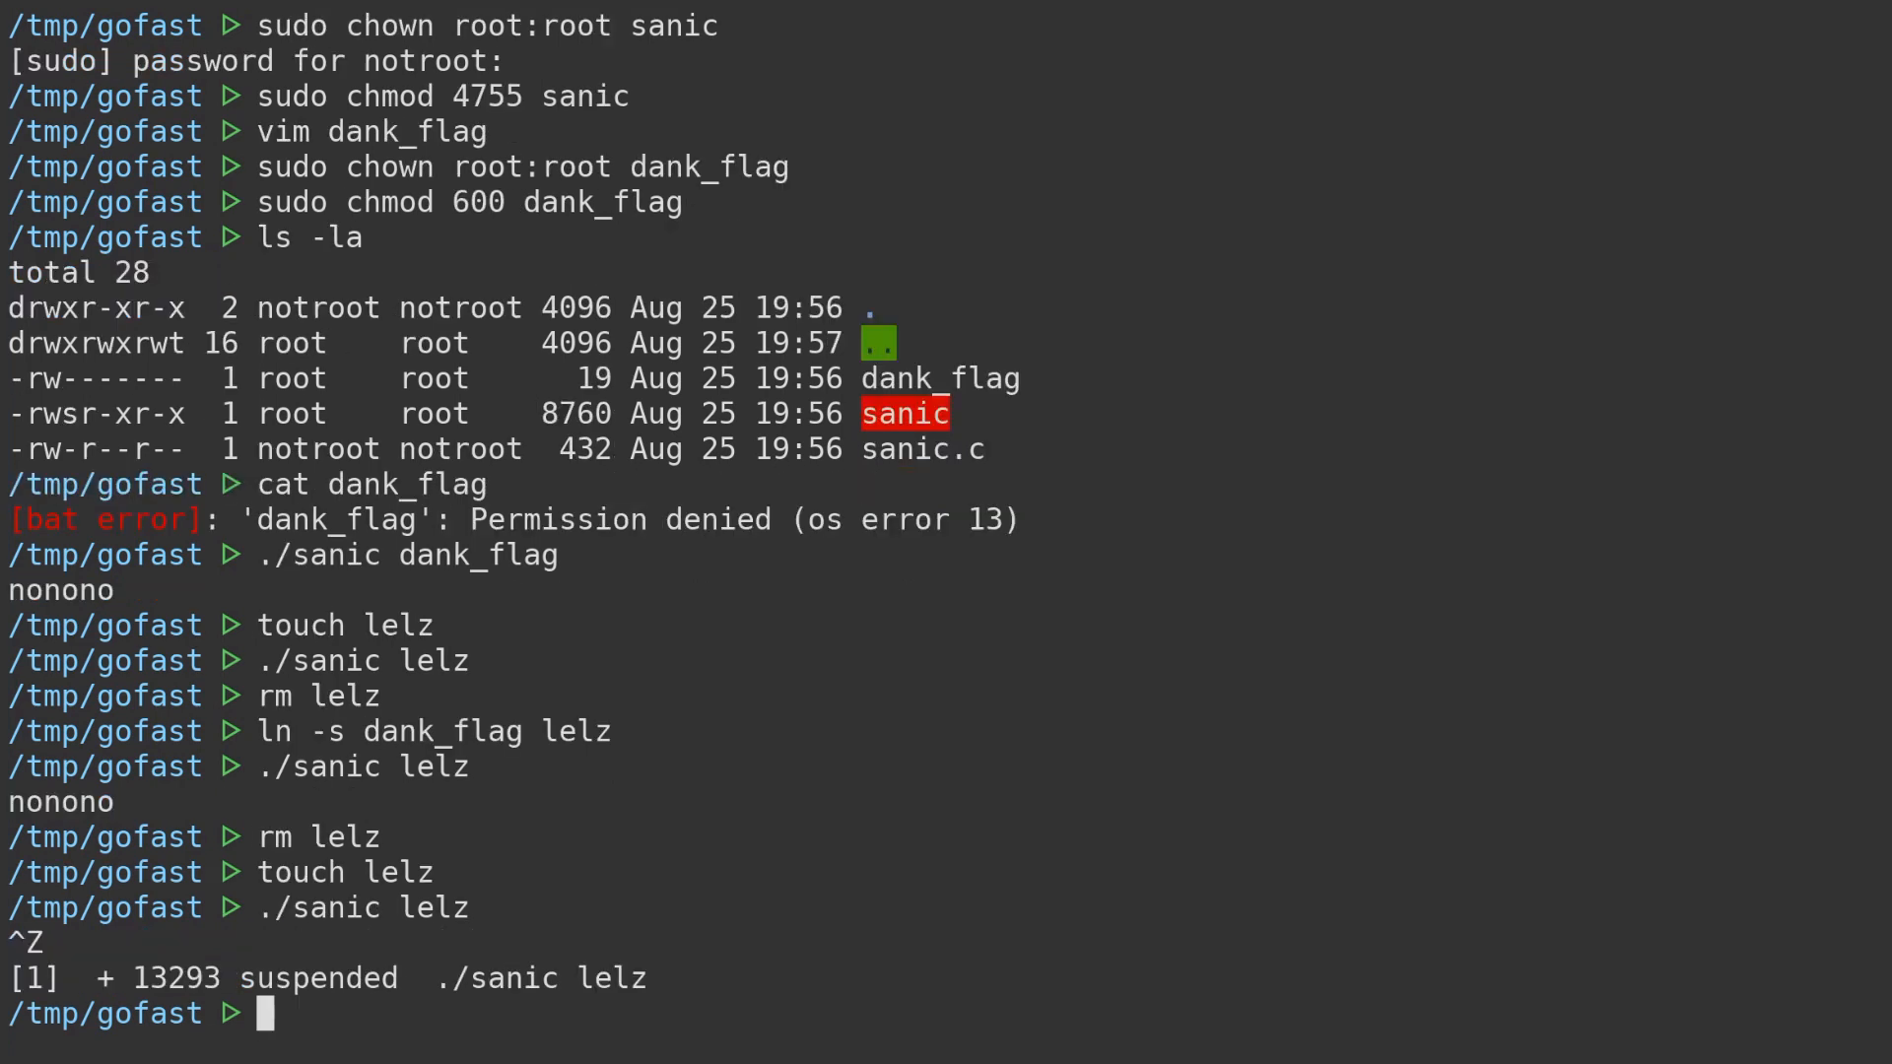
text(rm lelz && ln -s dank_flag lelz)
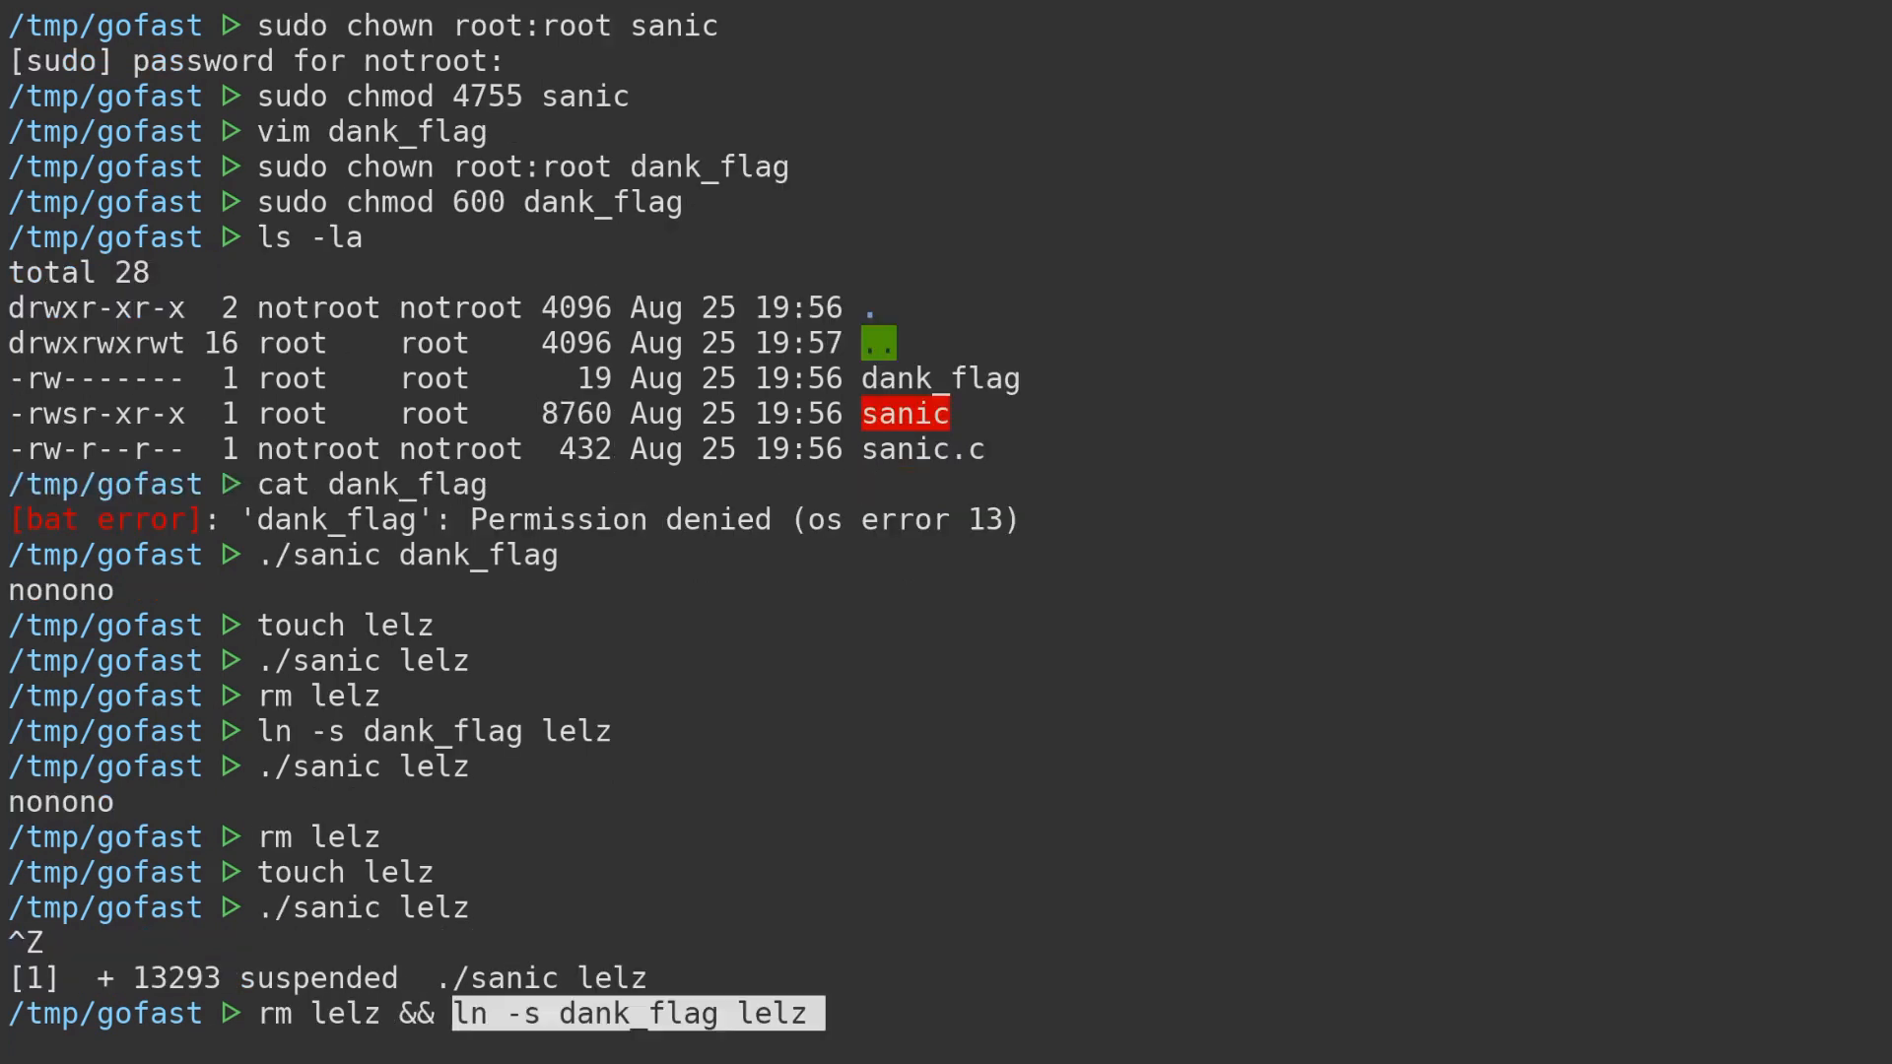
key(Return)
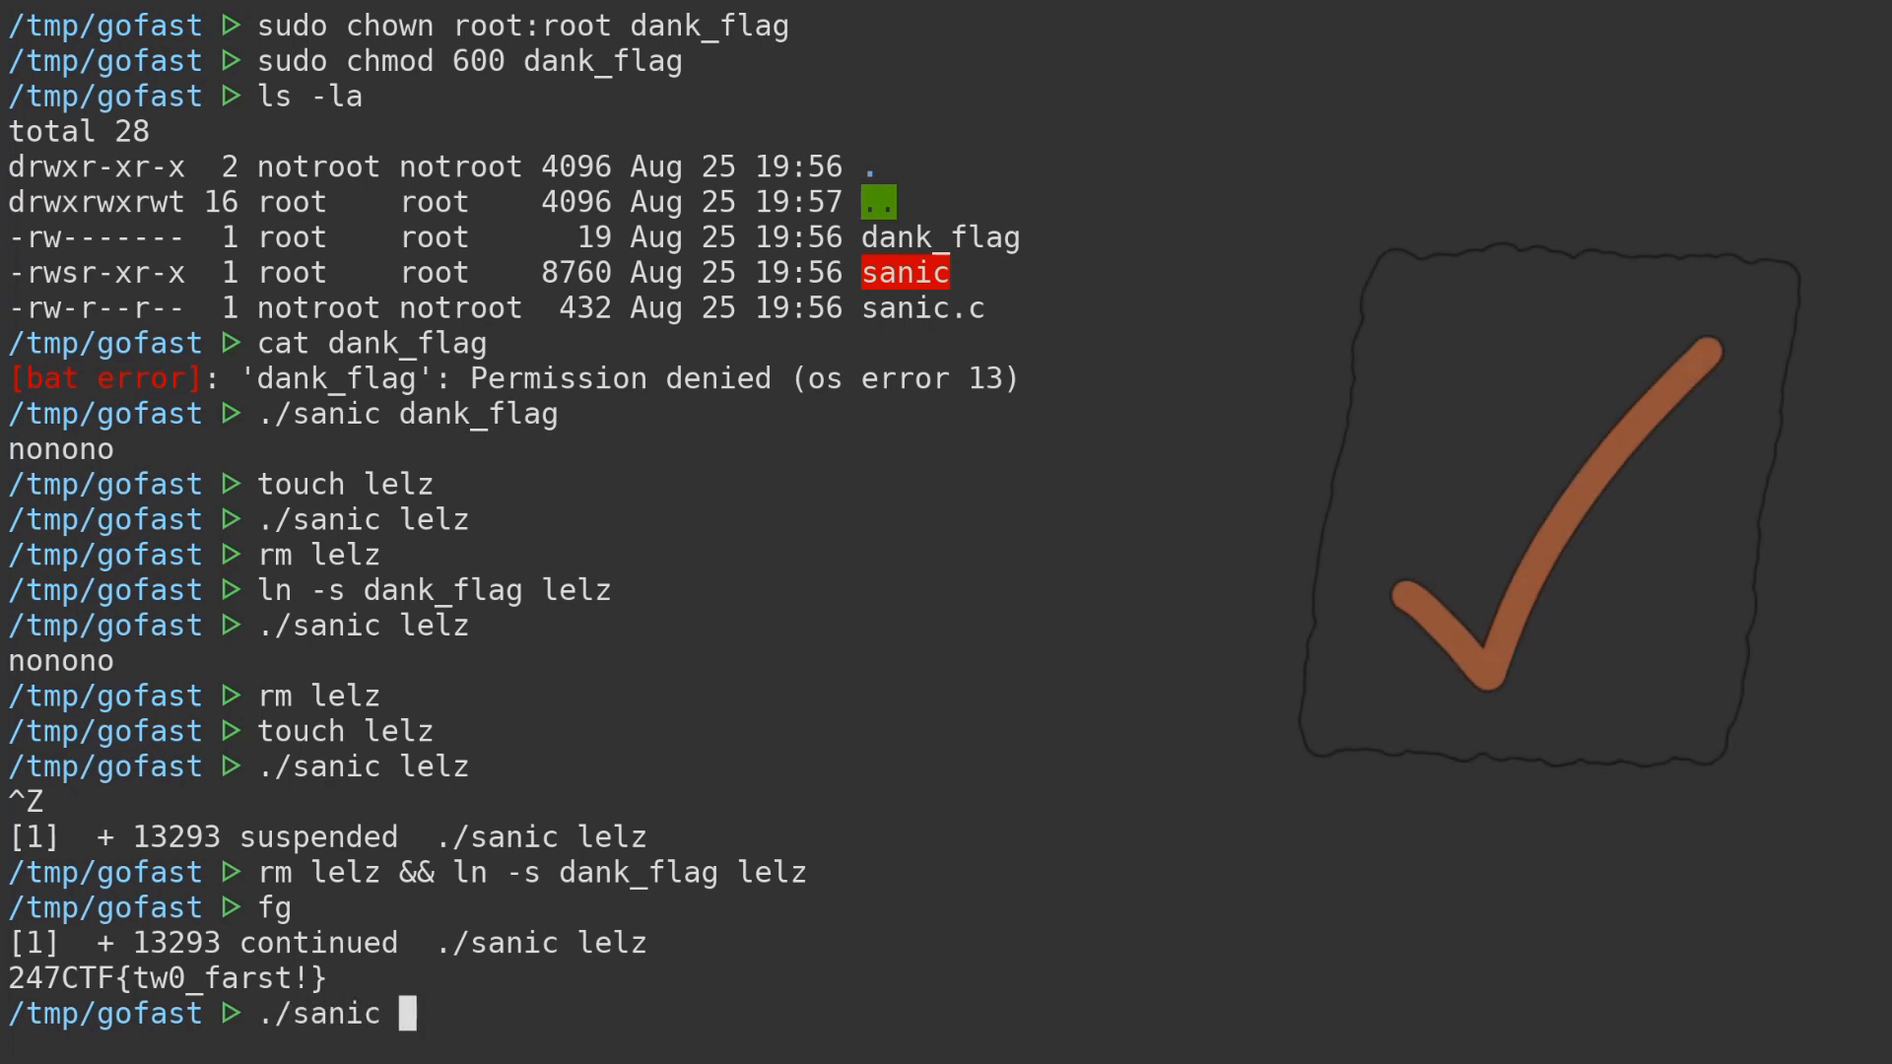
text(d)
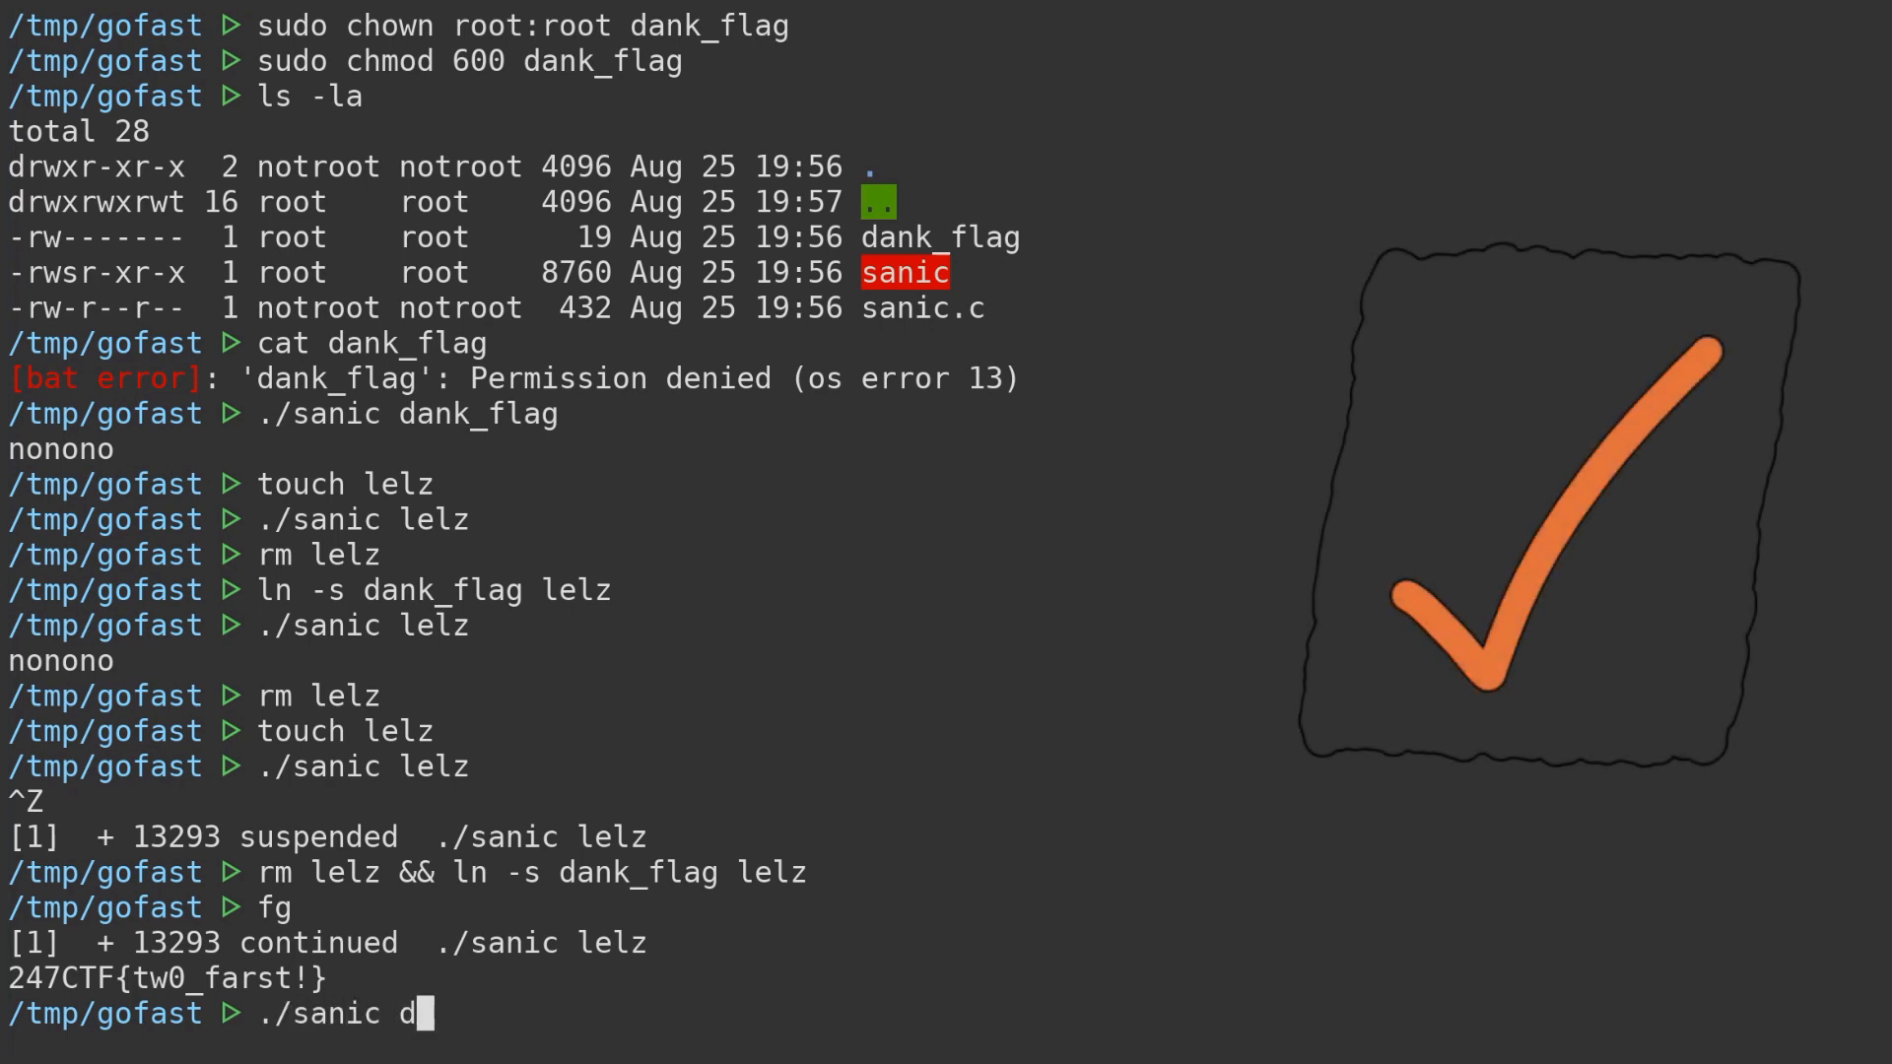